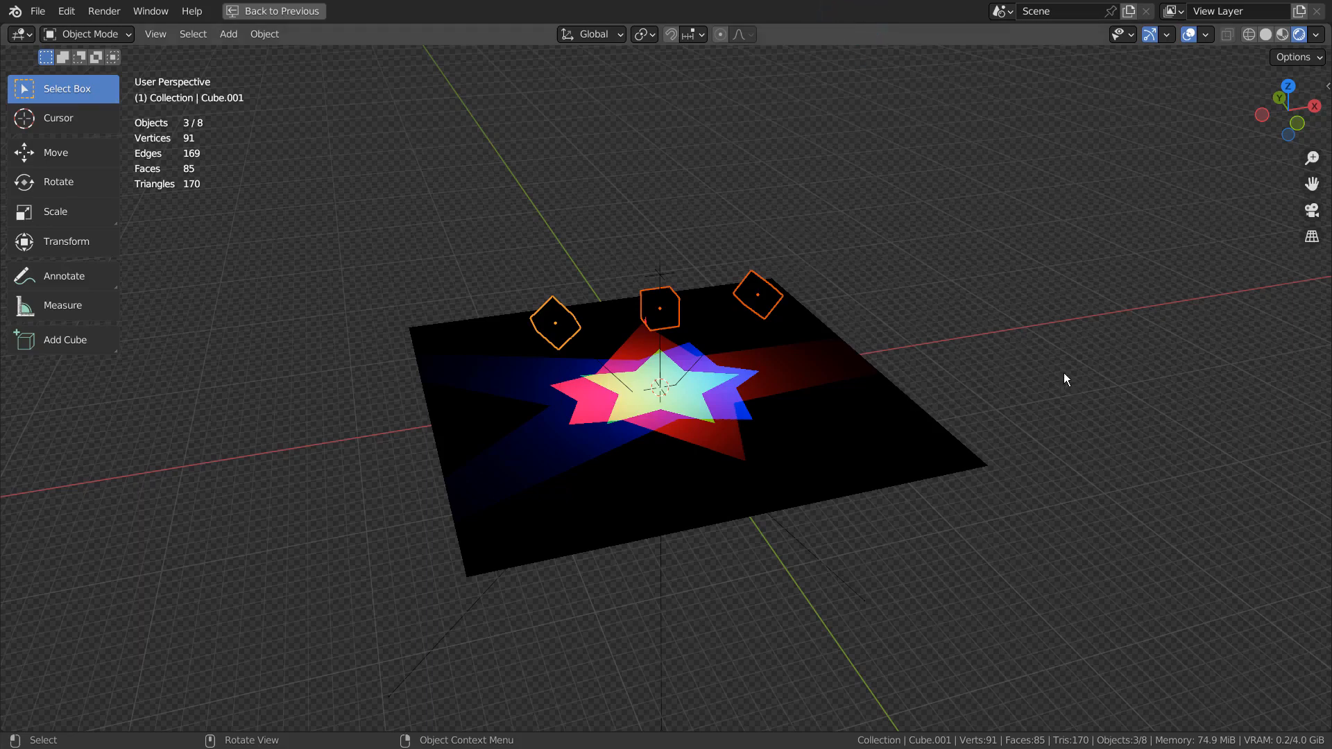
Raise the rig's empty to demonstrate the stars moving, then undo the moves.
click(661, 309)
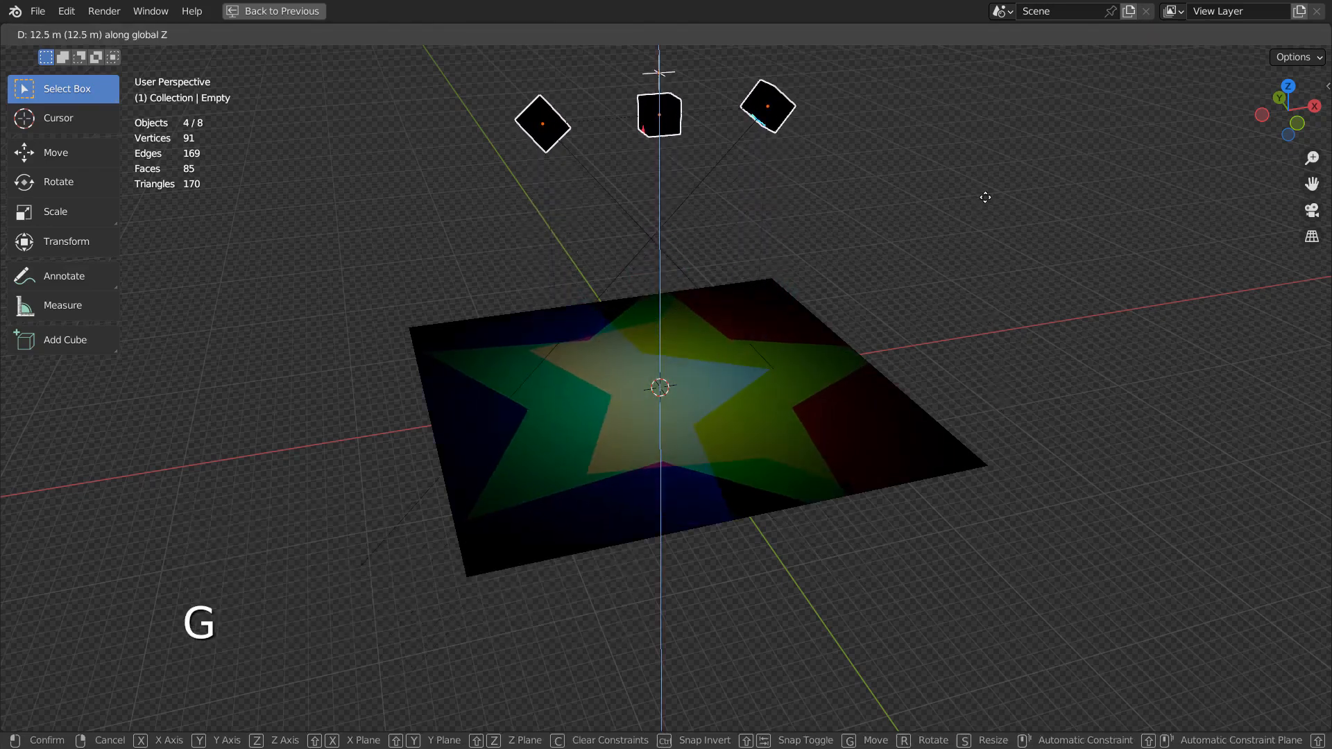
mouse_move(990, 154)
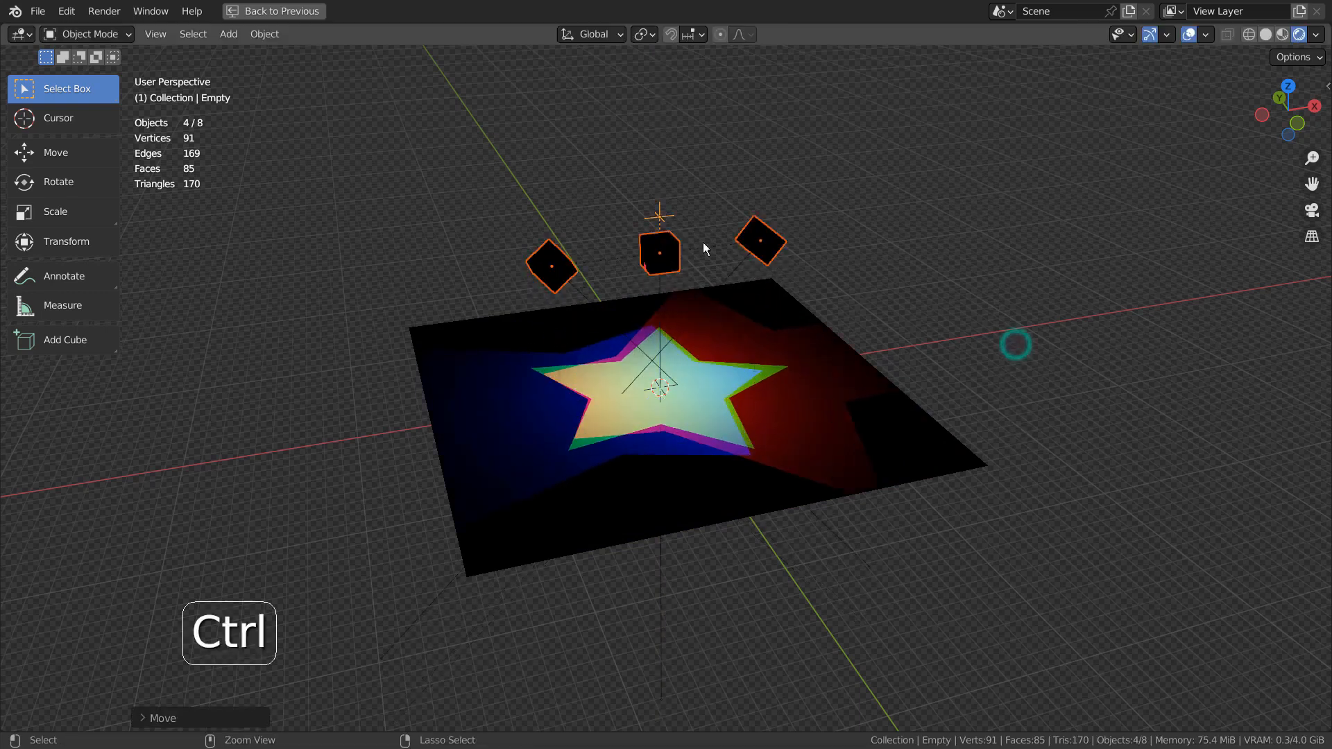
key(g)
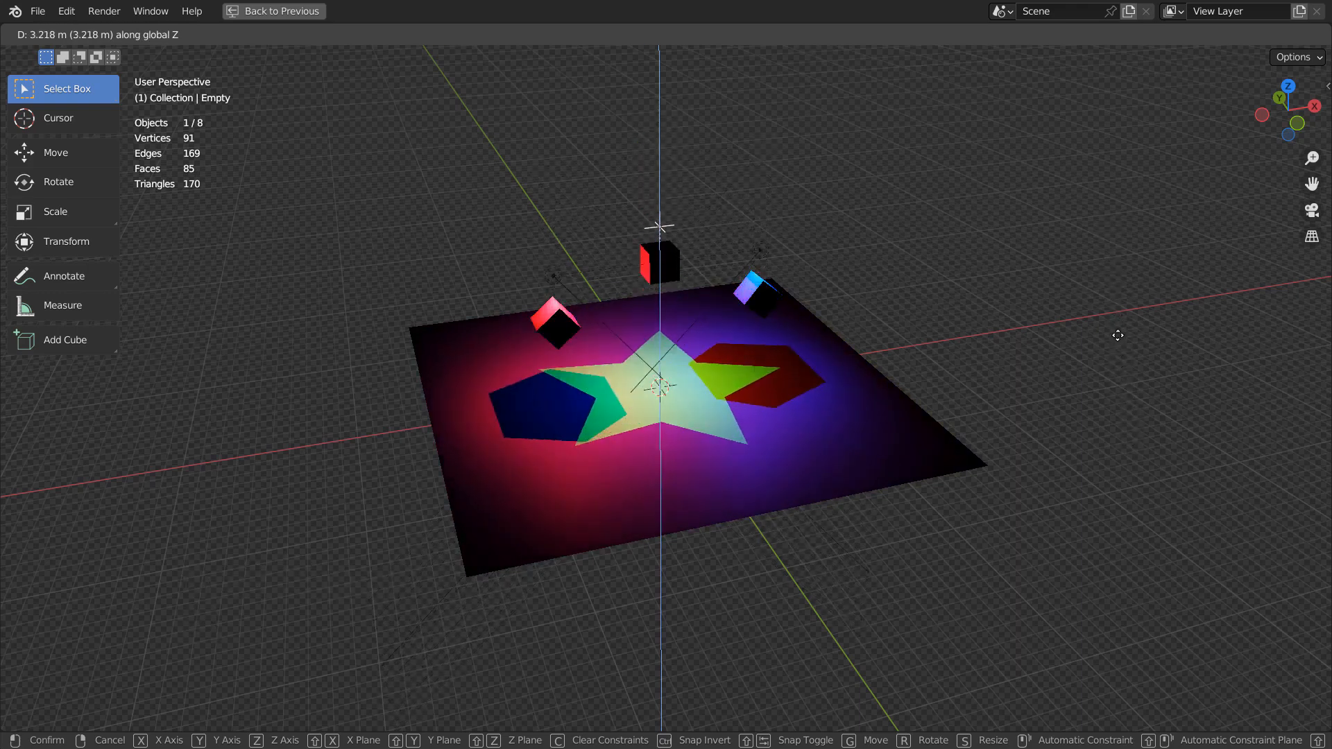
key(ctrl+z)
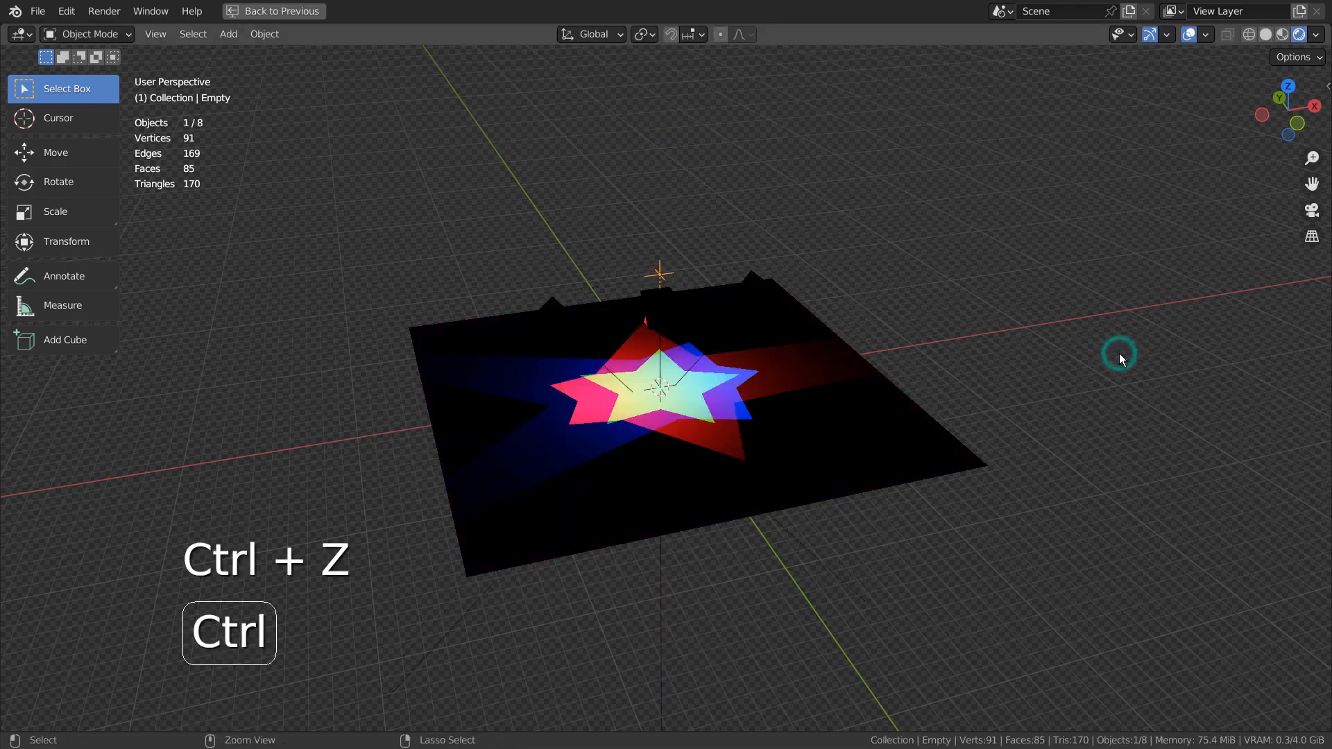
key(ctrl+z)
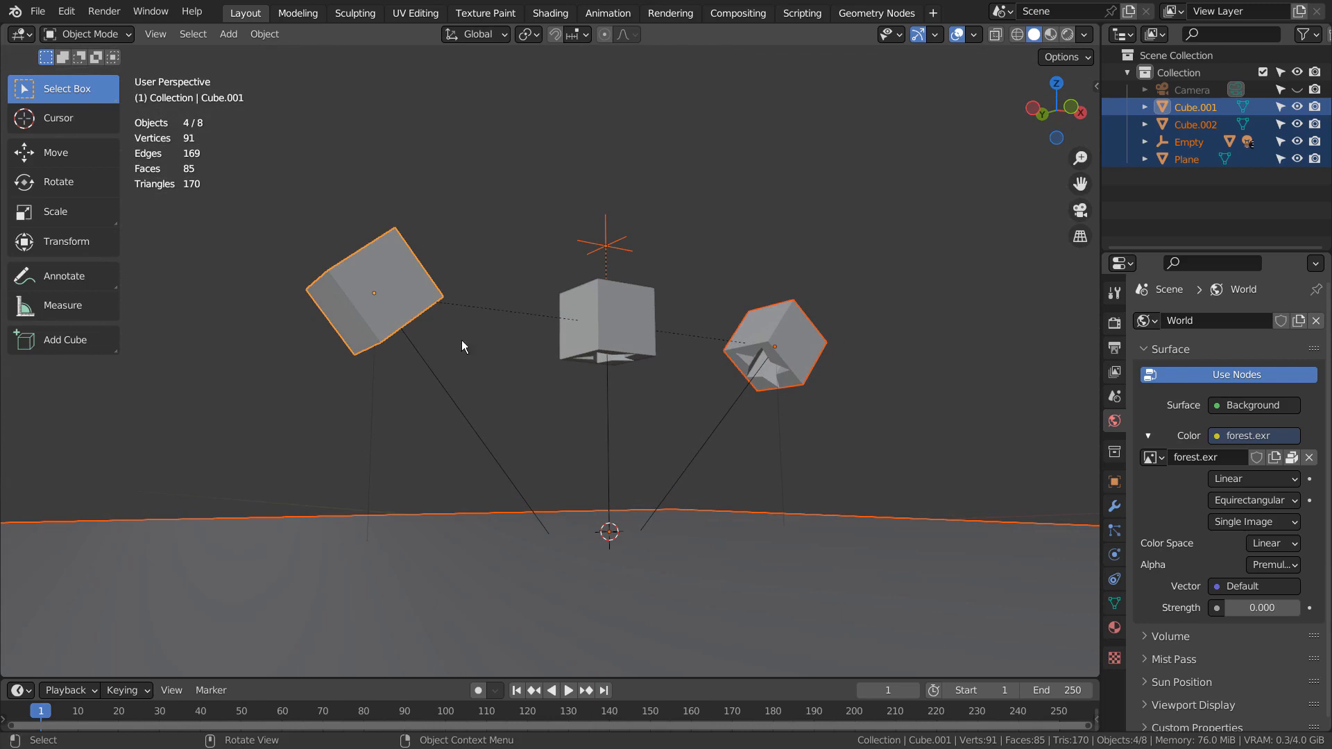
Orbit around the cube rig and switch the viewport to wireframe (Shift+Z).
drag(463, 346, 512, 445)
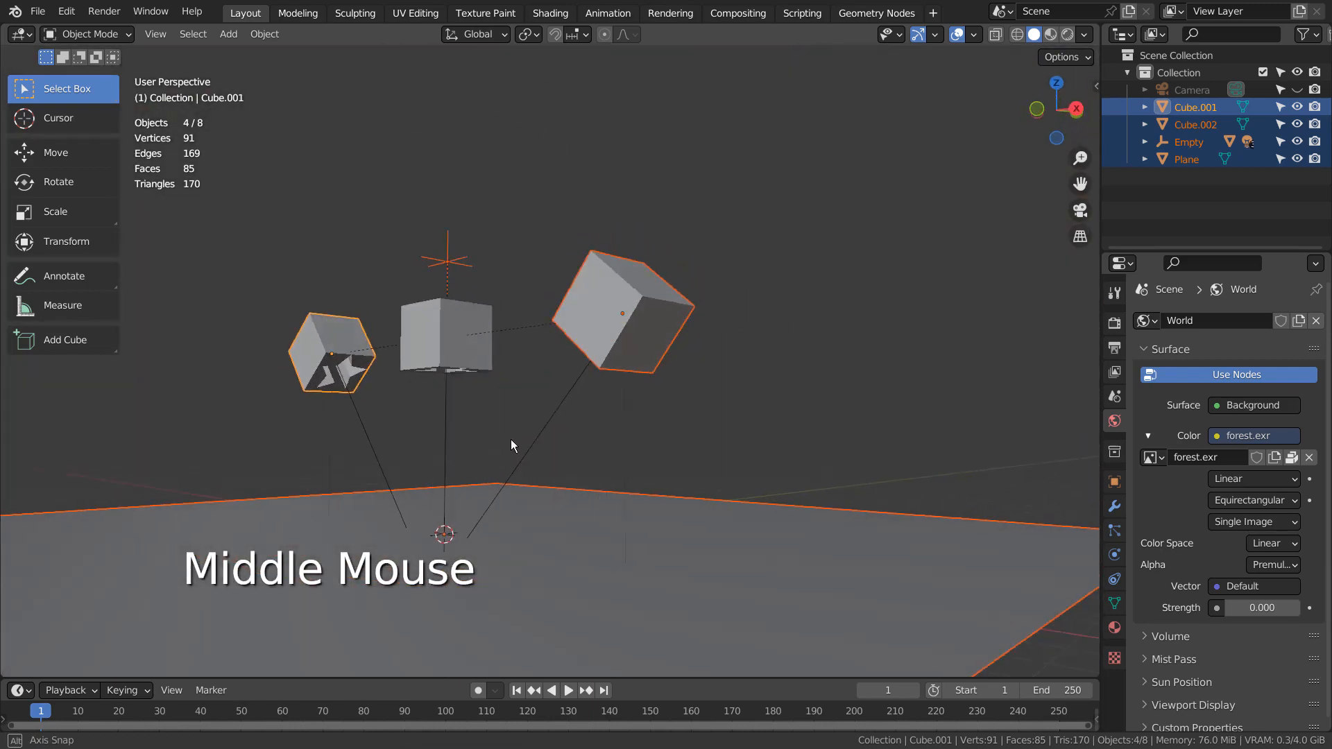
drag(509, 445, 592, 289)
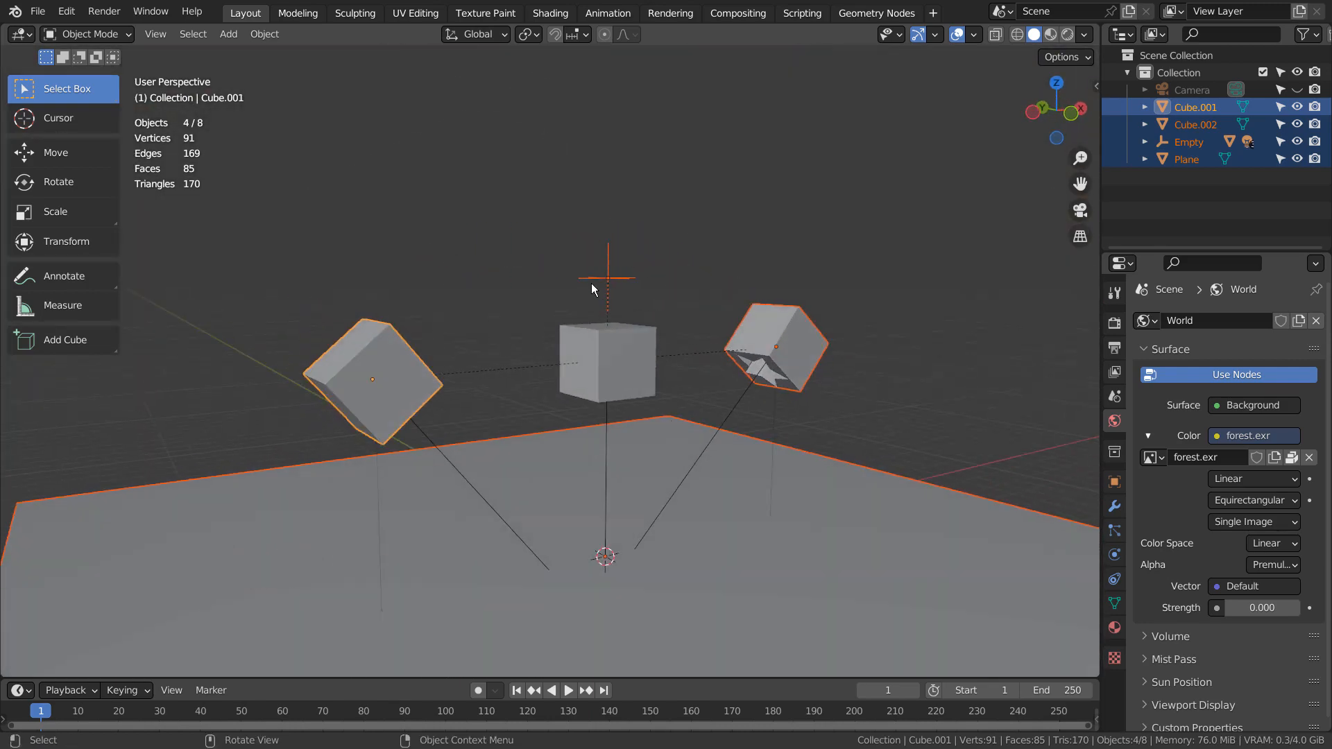
click(773, 348)
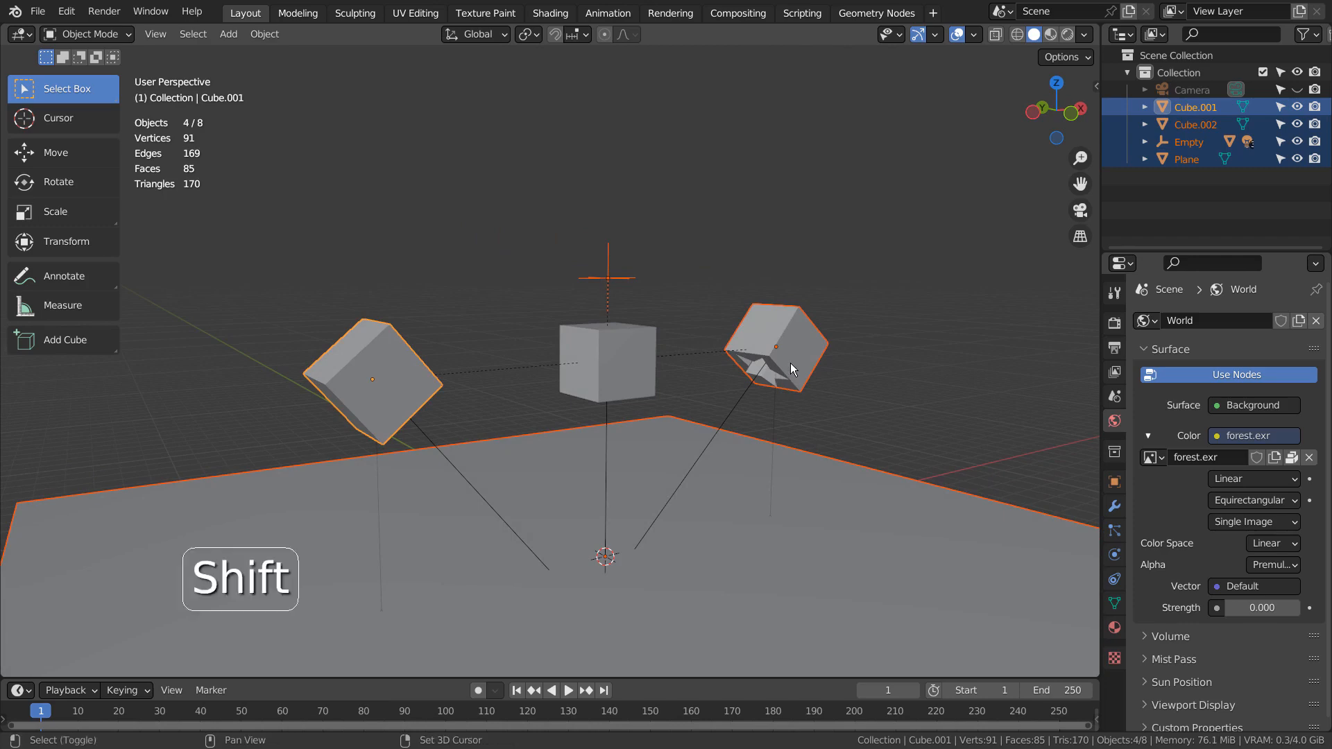
key(shift+z)
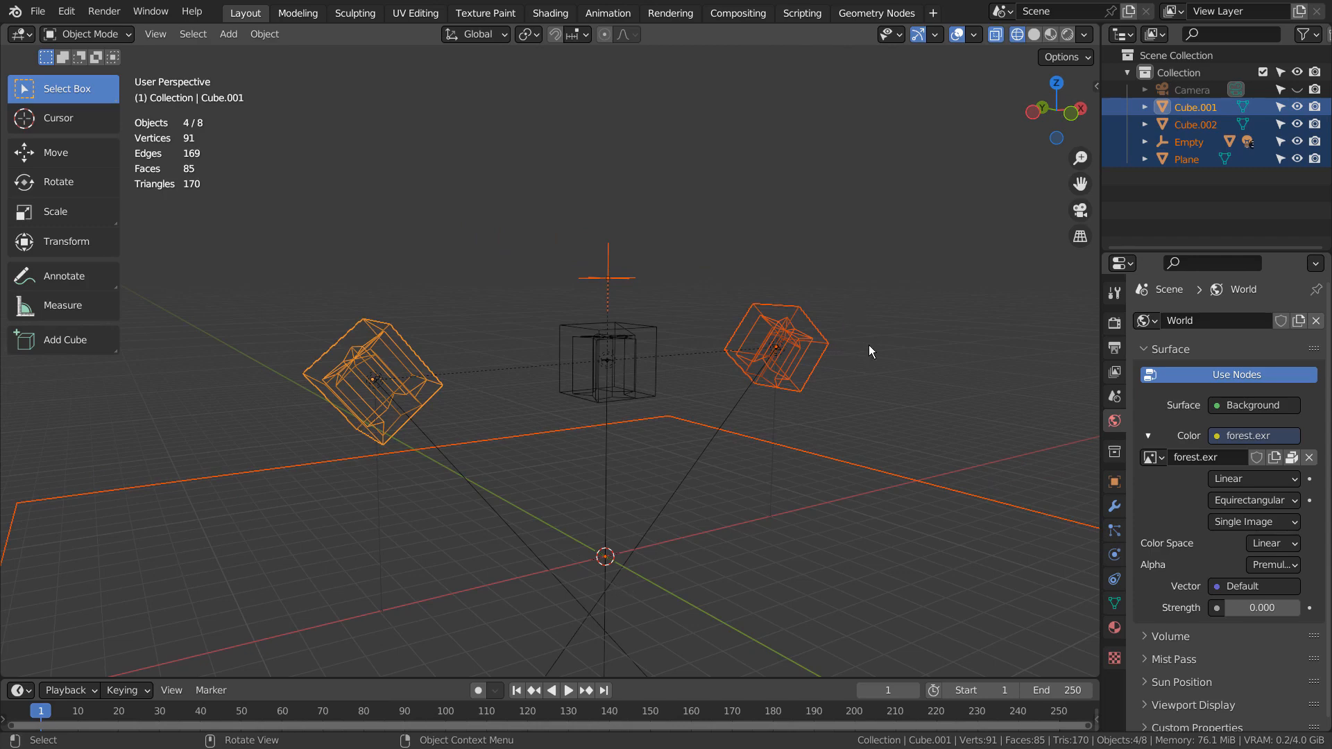
Move the selected rig objects into a new collection named Collection 2.
key(m)
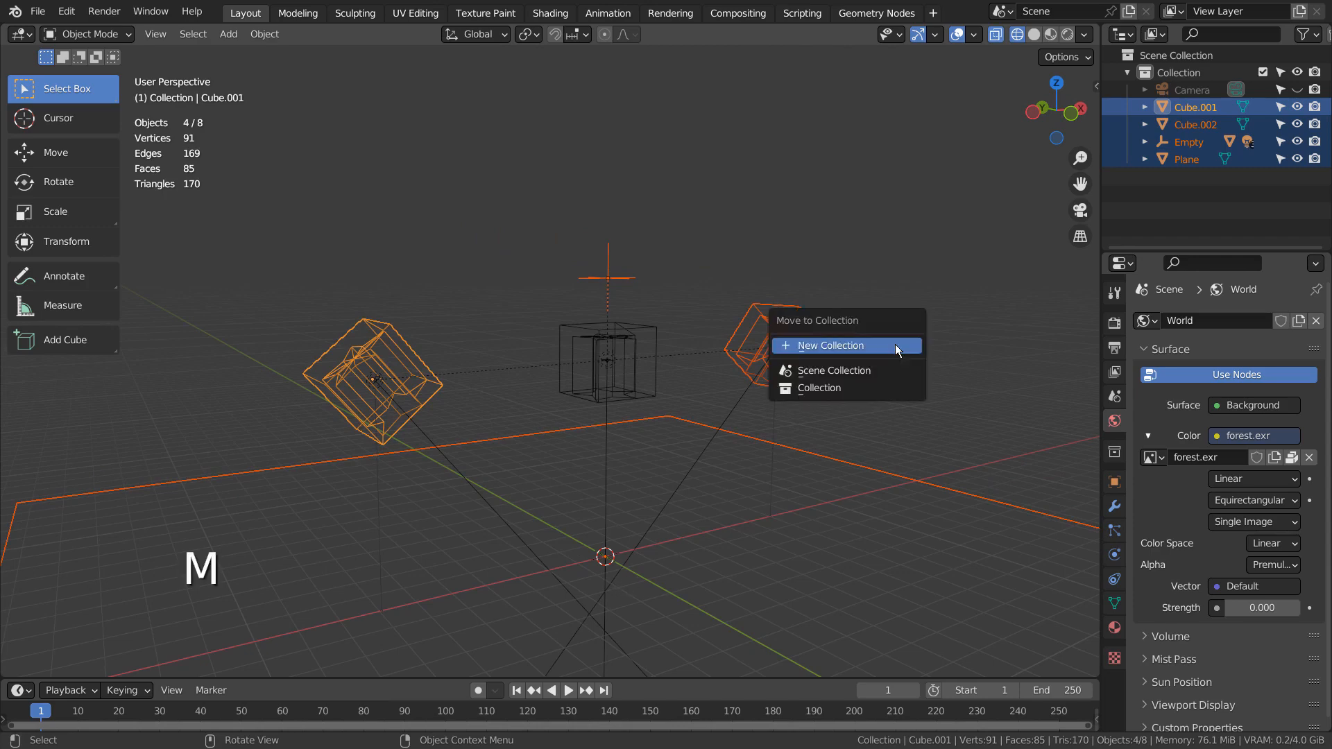
click(829, 345)
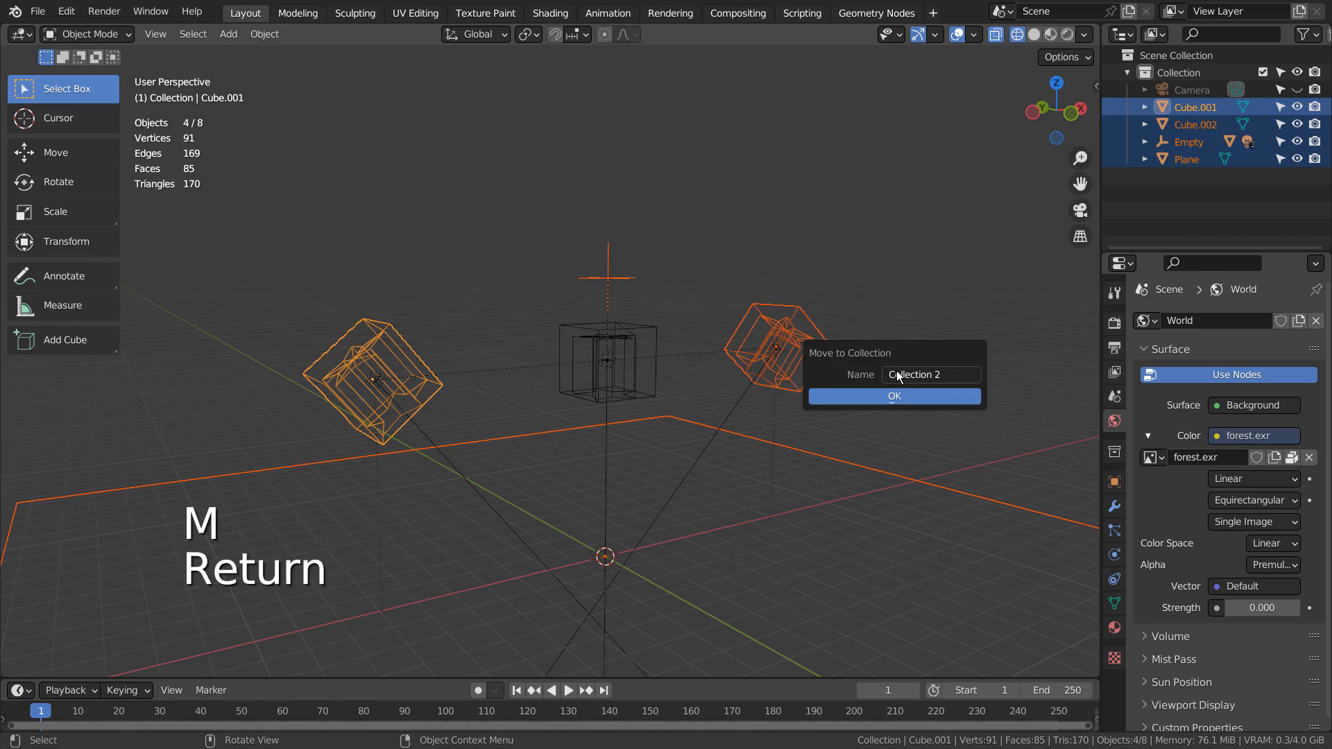
click(893, 395)
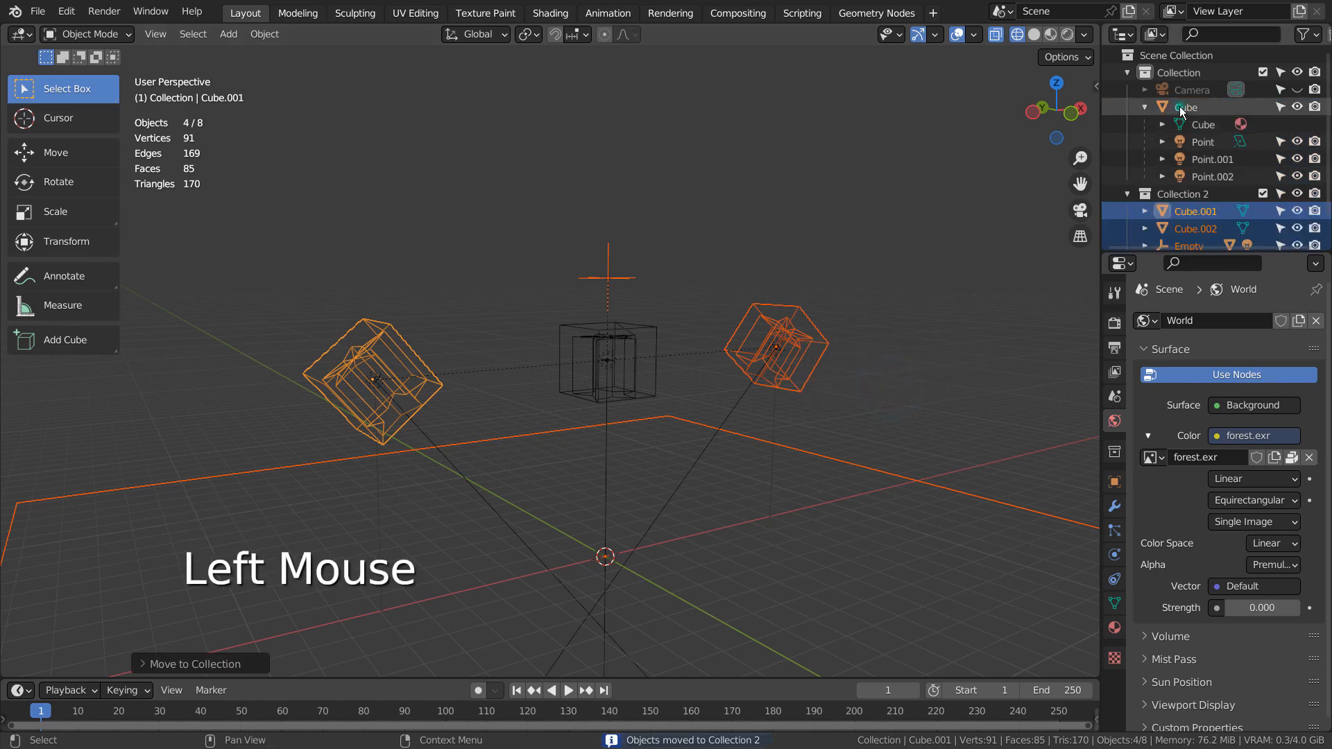
Select the remaining middle cube and the point lights in the Outliner.
click(608, 360)
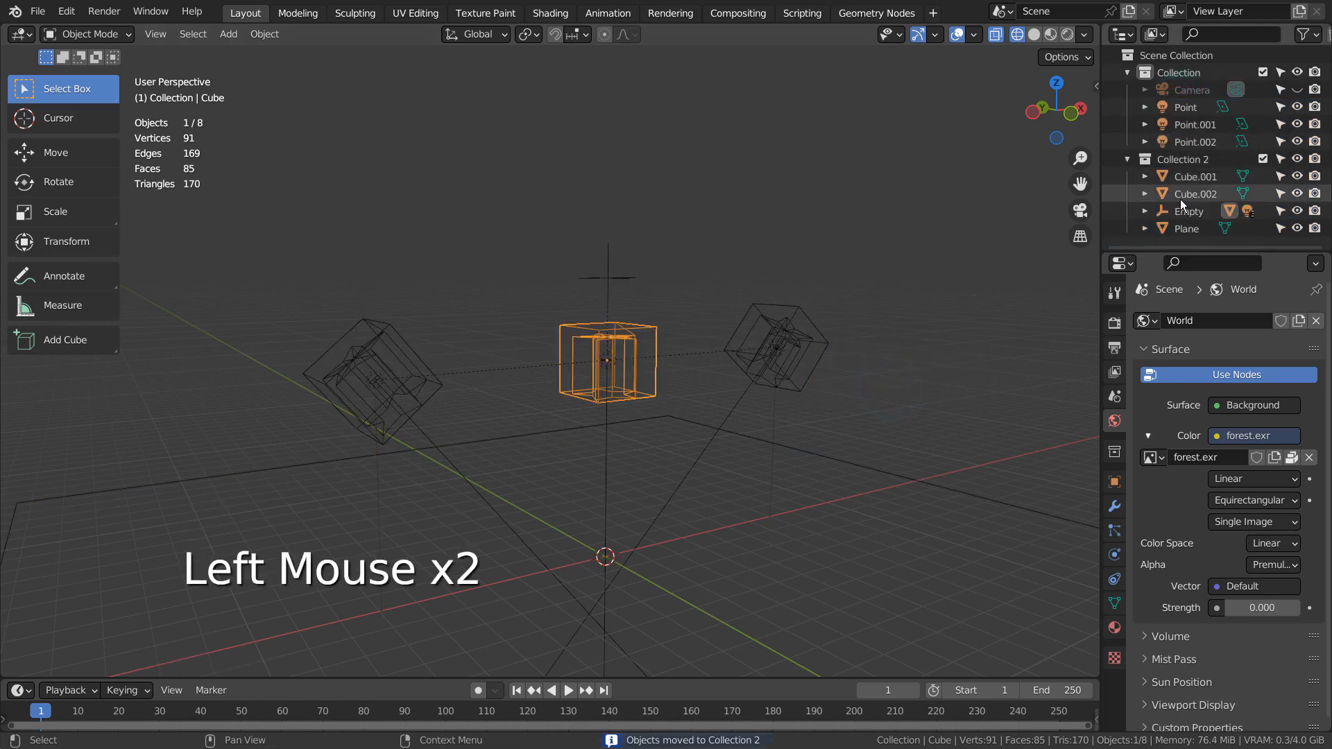
click(1185, 107)
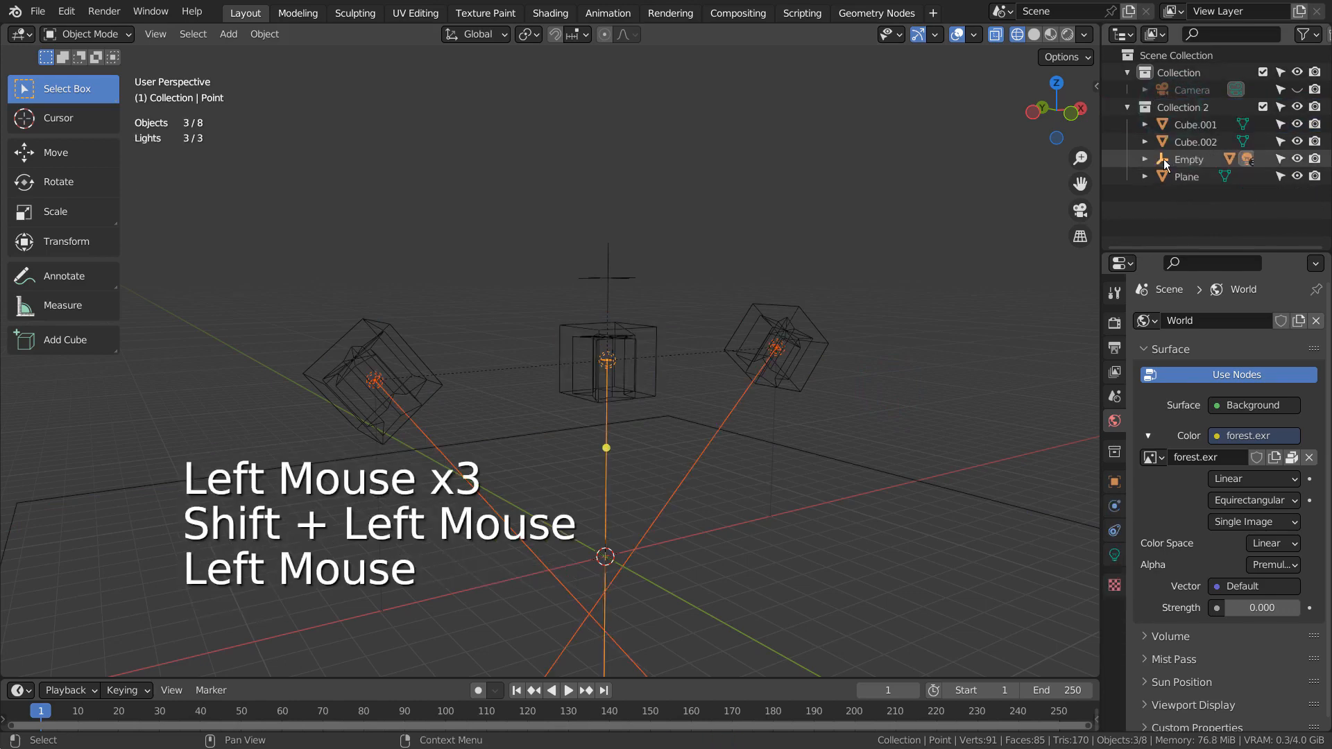
click(1190, 89)
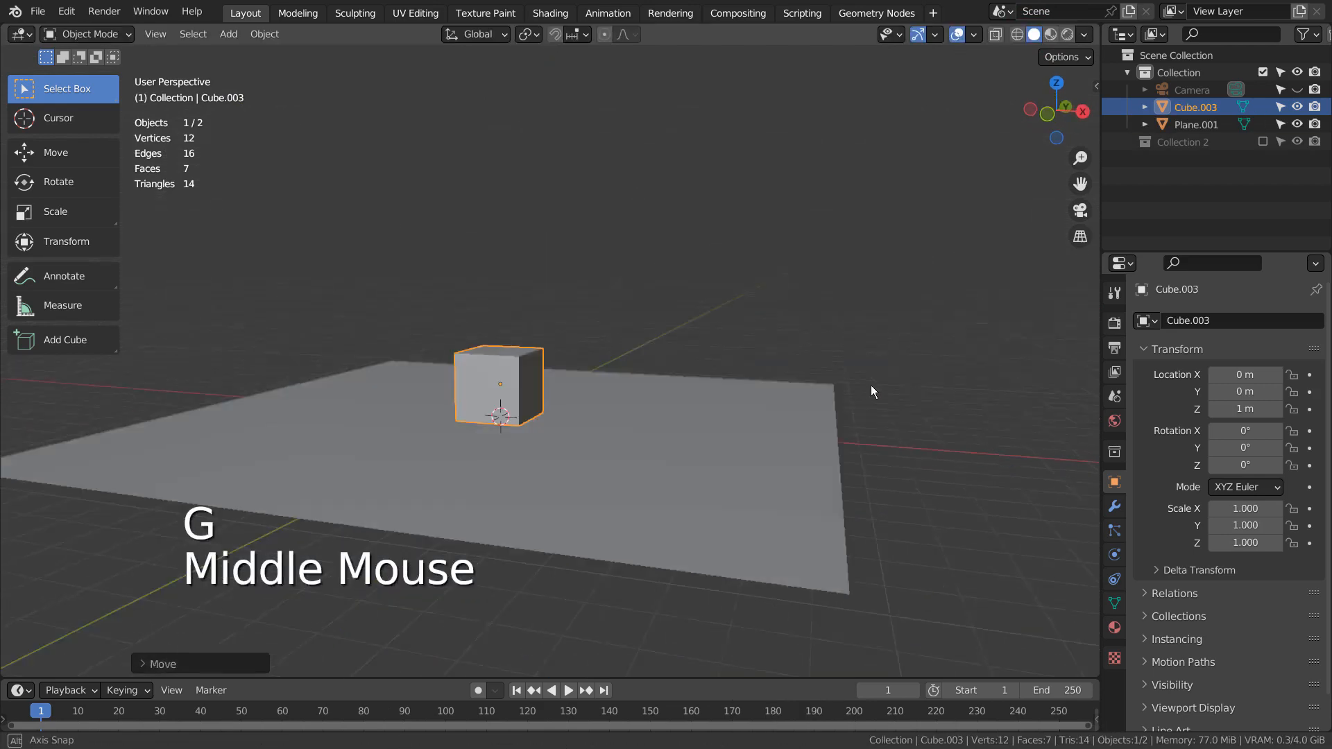
Bring up the add-object list to start the fresh scene.
key(shift+a)
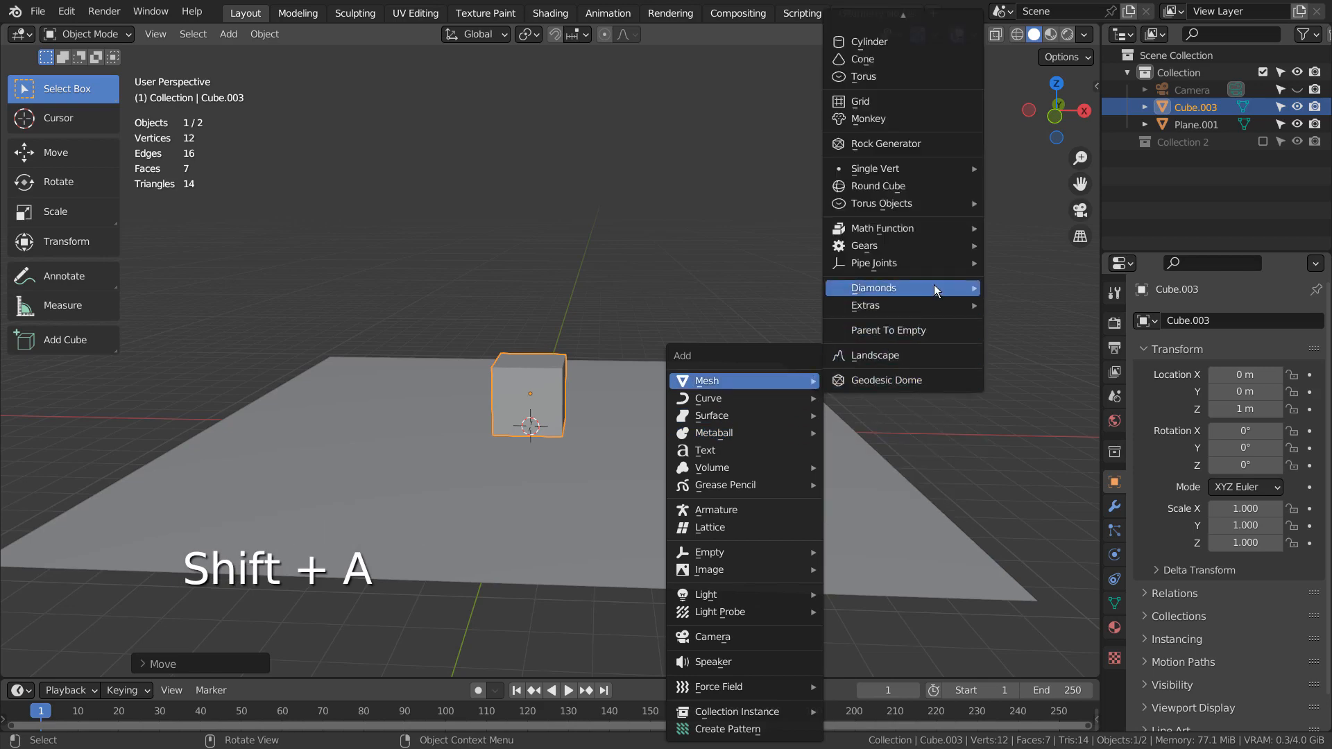
mouse_move(866, 305)
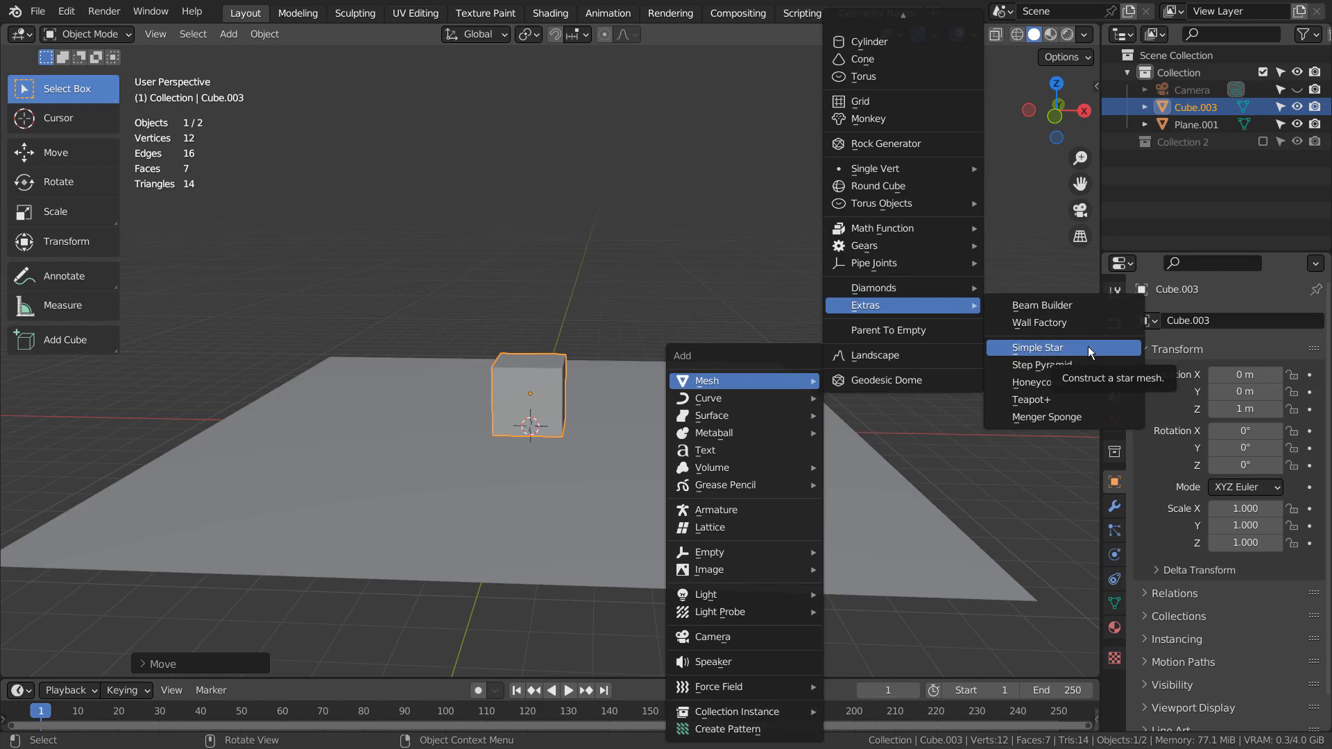
Add a Simple Star mesh from Extras and scale it to sit inside the cube.
click(1038, 347)
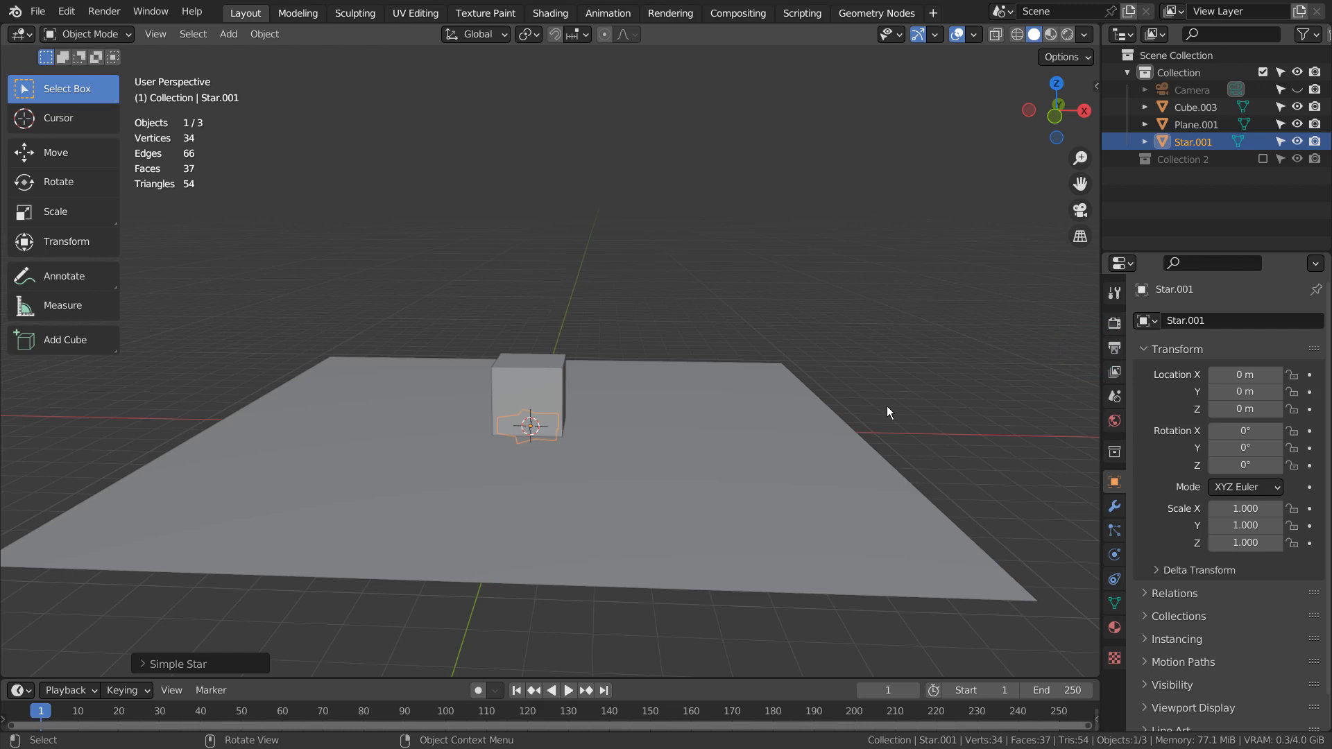
key(s)
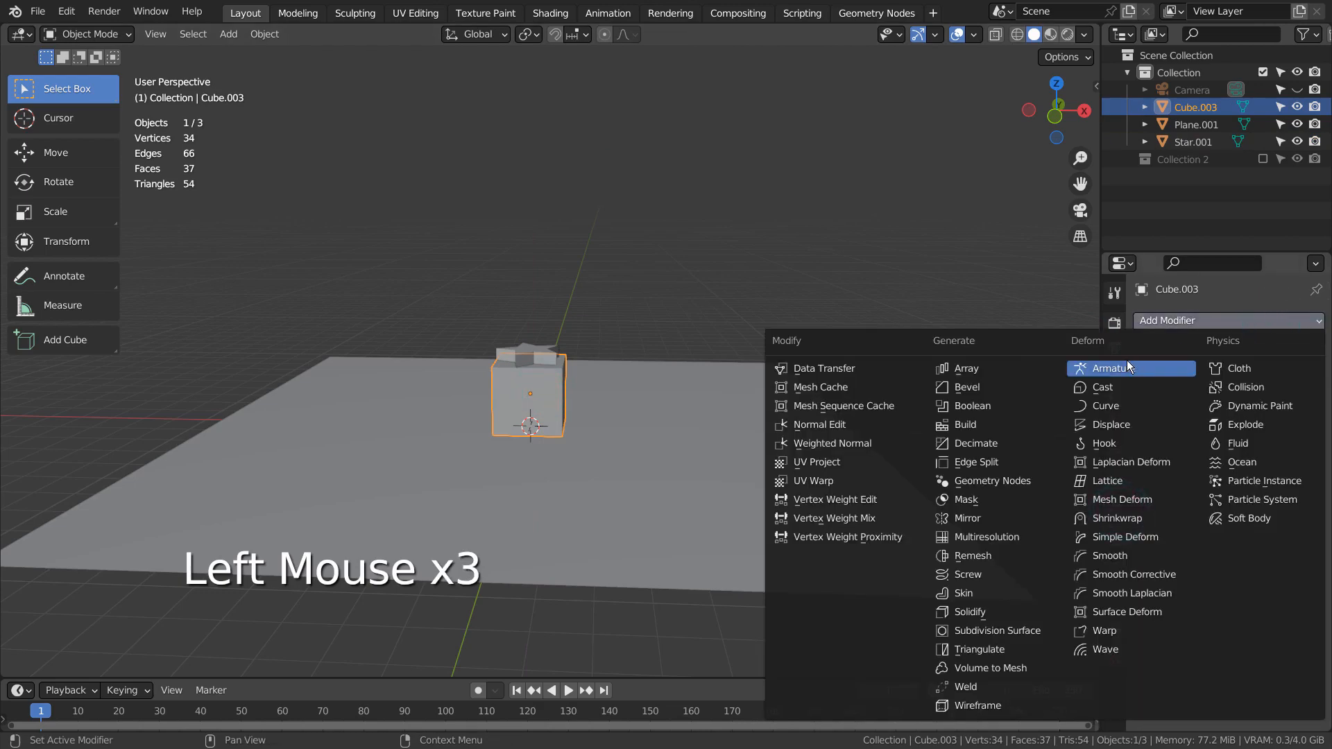
mouse_move(969, 405)
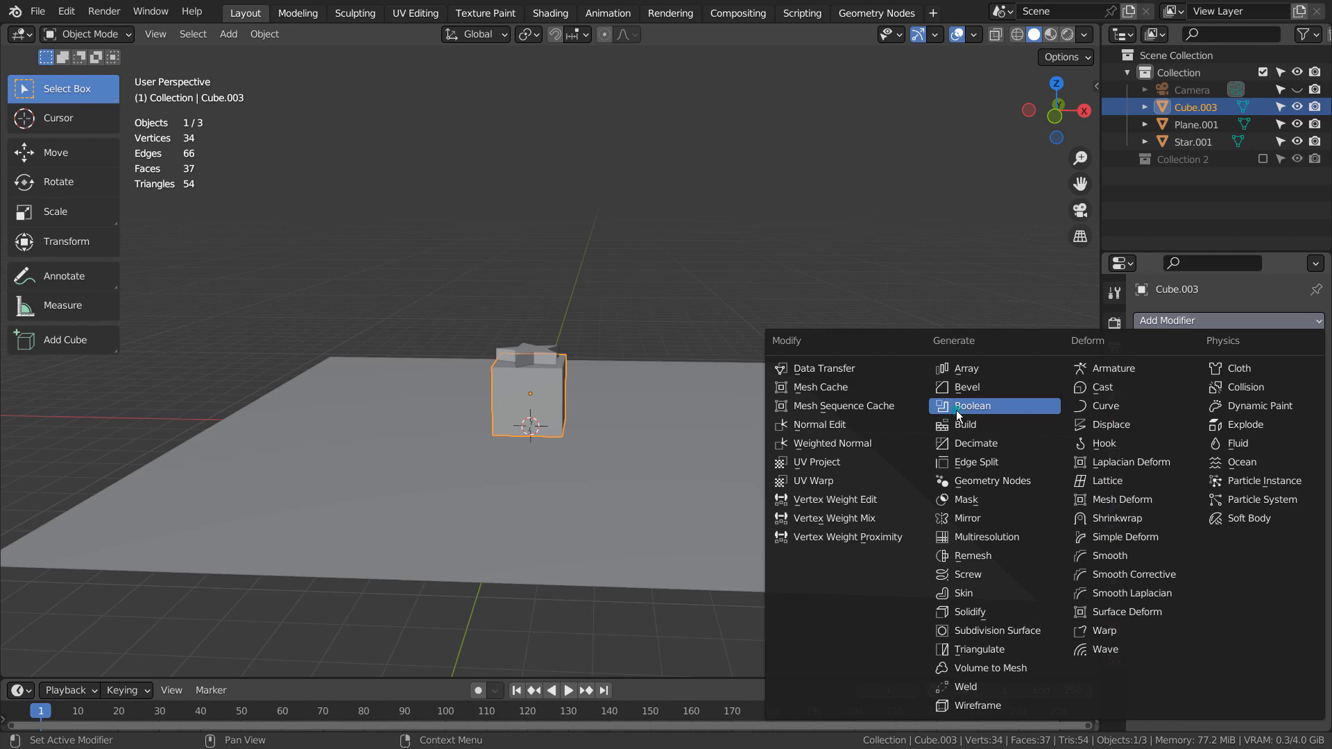
Add a Boolean modifier cutting the star from the cube and go to front view.
click(970, 405)
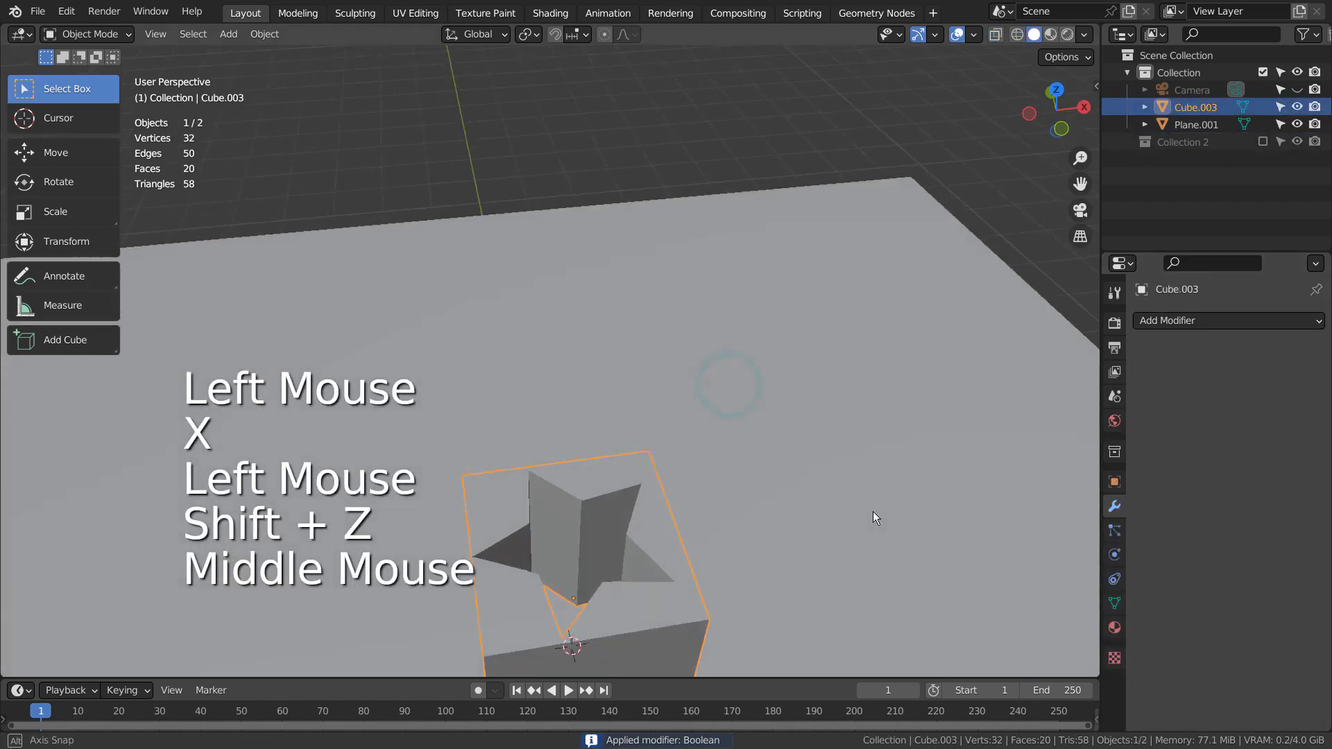
scroll(down, 3)
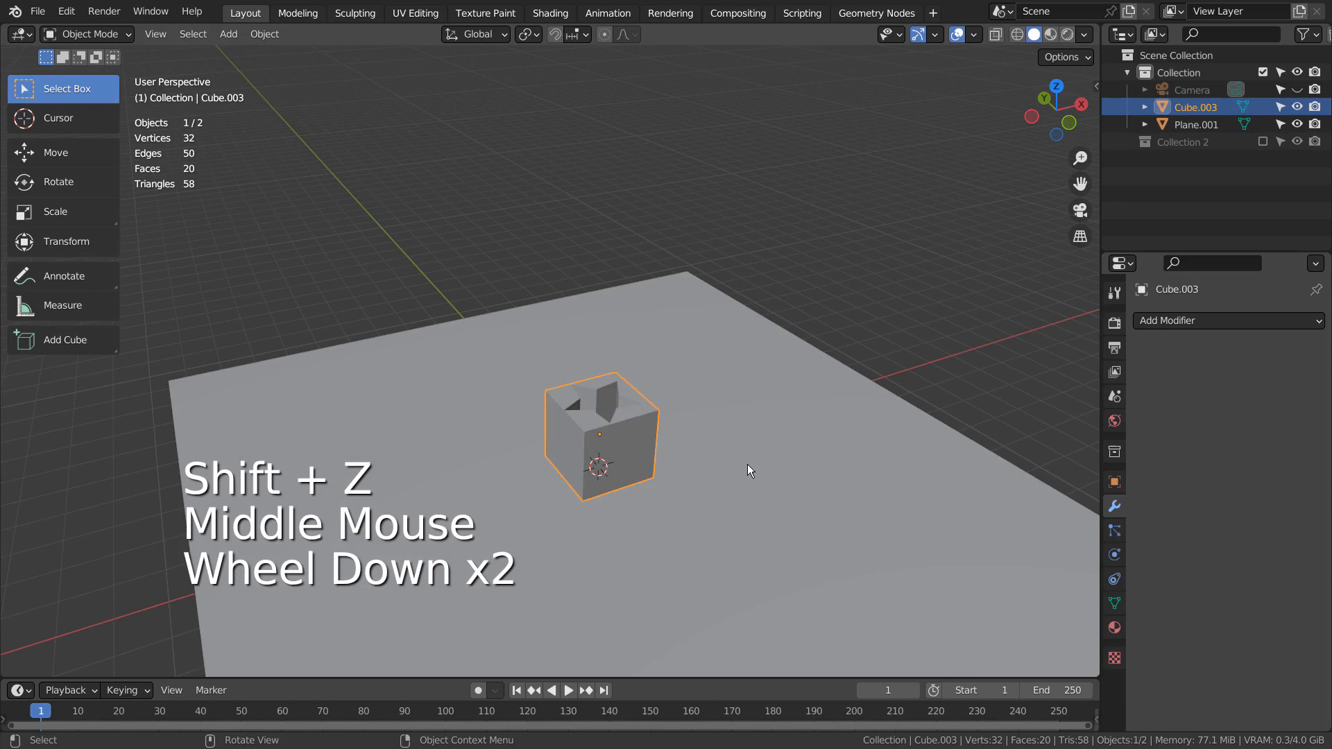
key(KP_1)
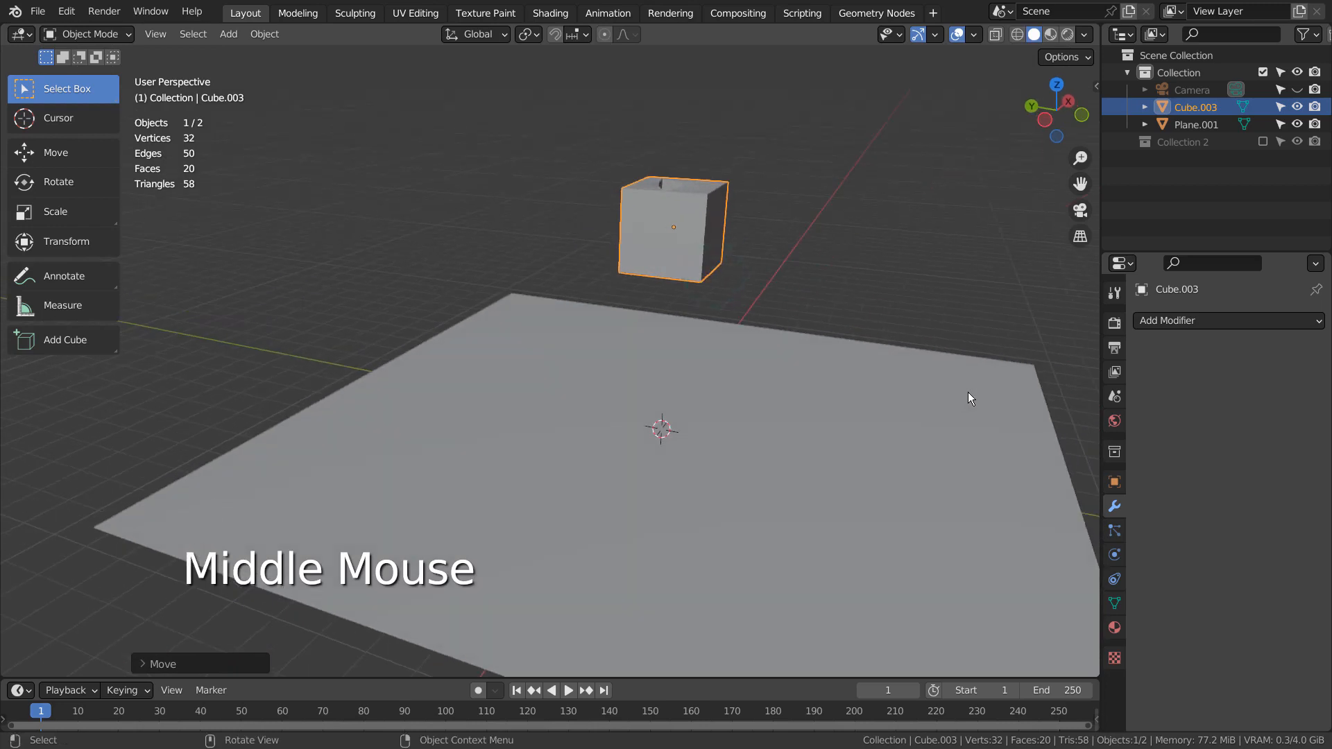
Keep Eevee as the render engine in Render Properties.
click(1114, 419)
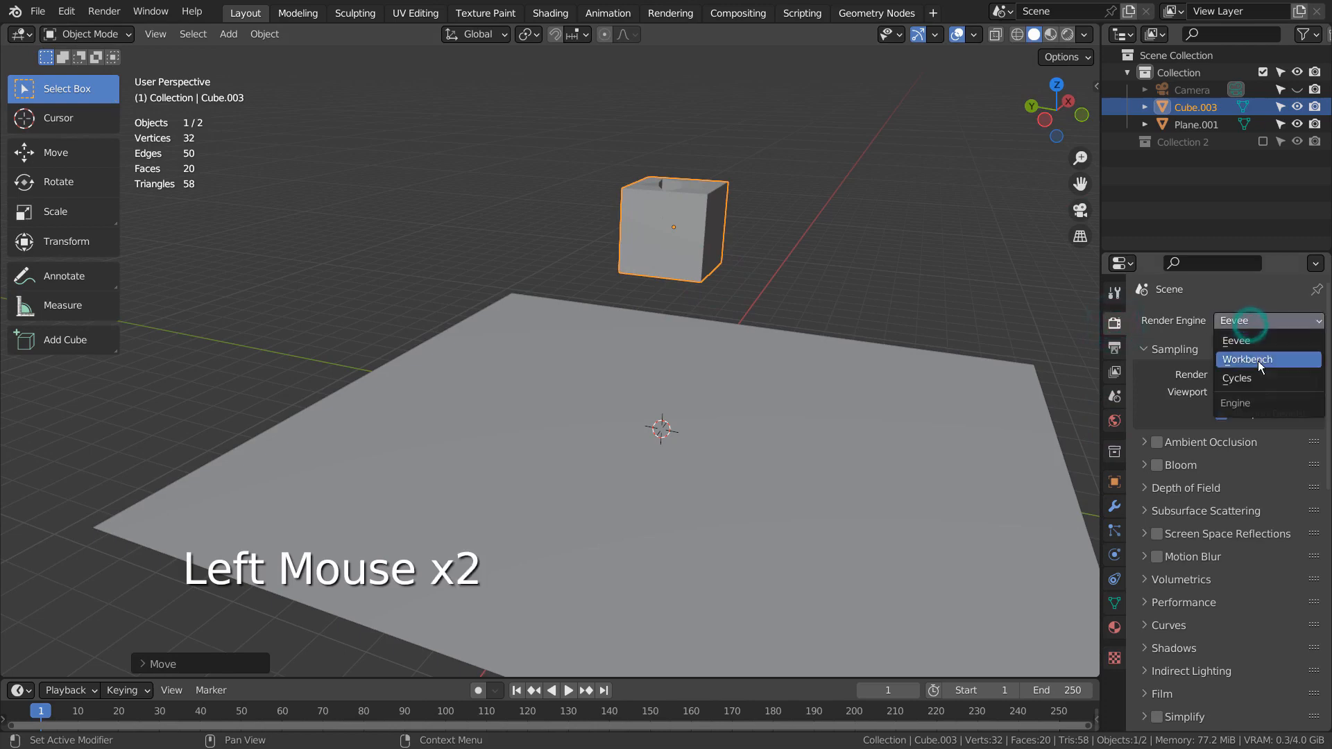
click(1235, 340)
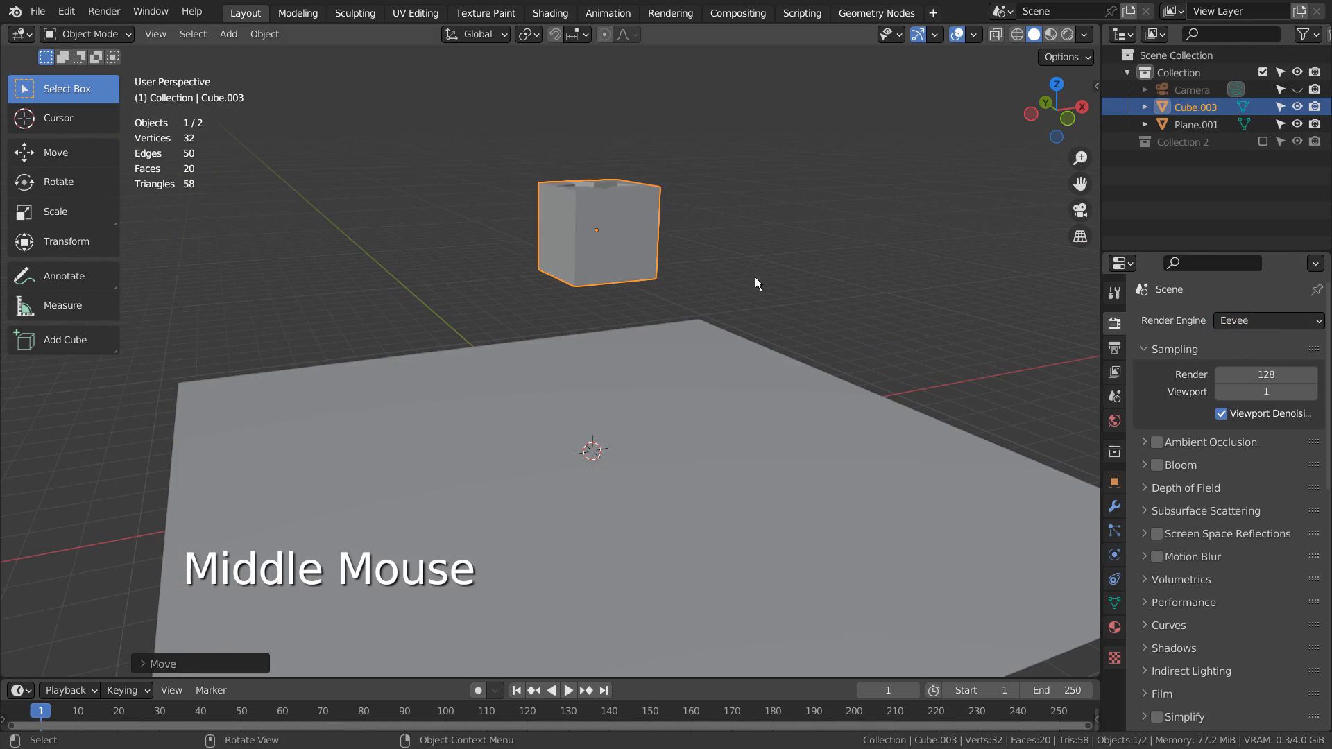
Select the star-cut cube and enter Edit Mode on its mesh.
click(645, 227)
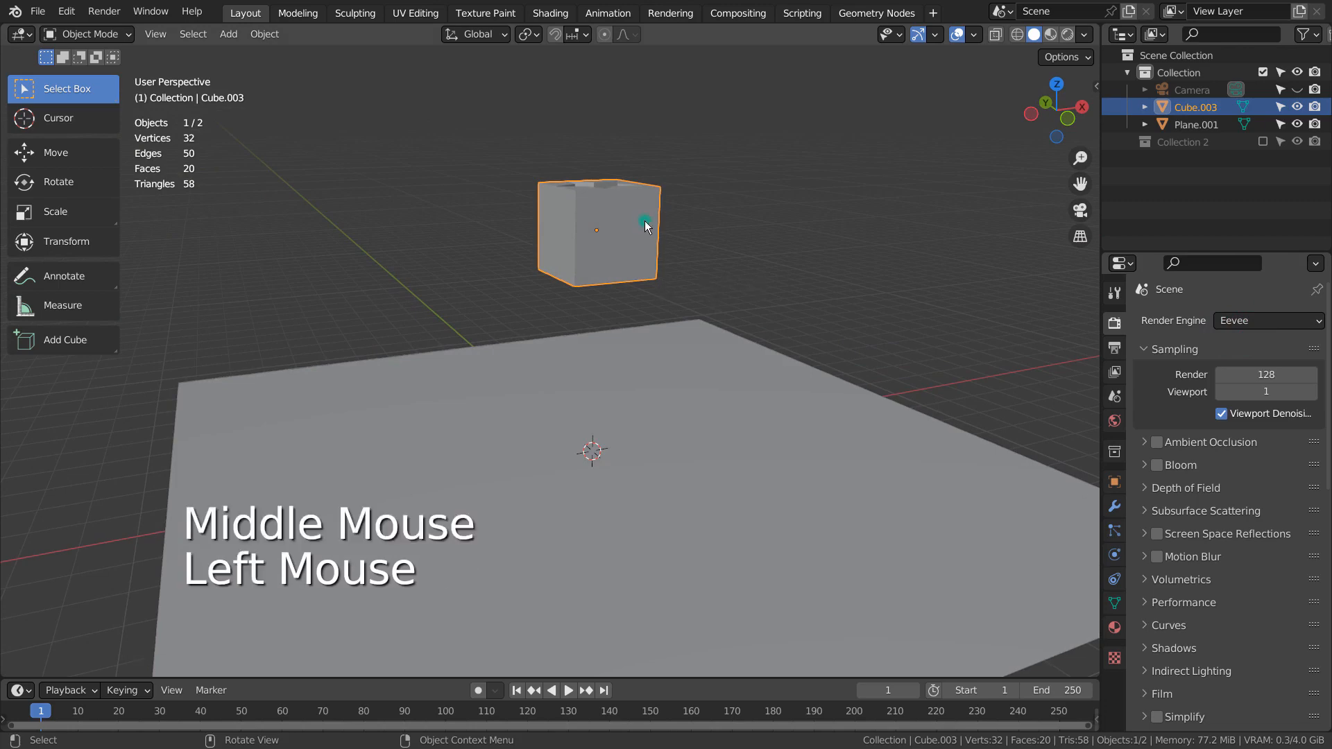
key(Tab)
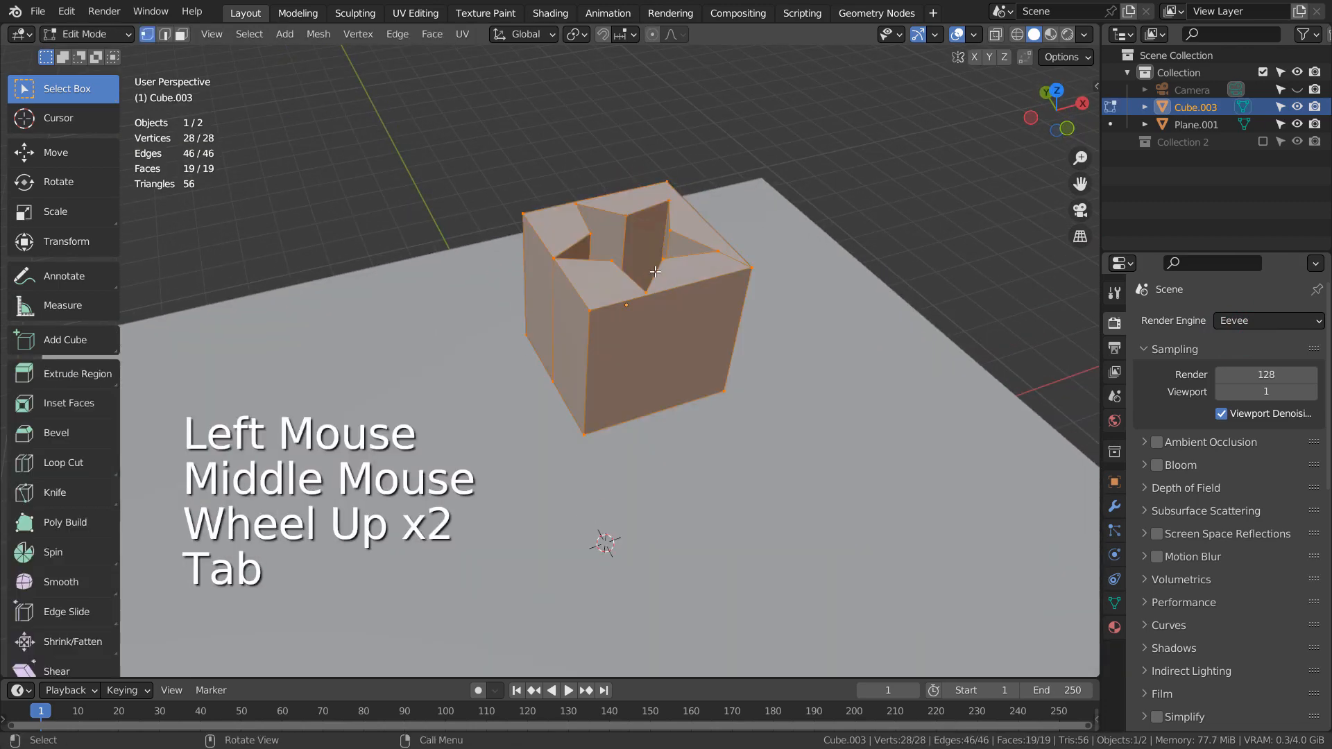
click(675, 257)
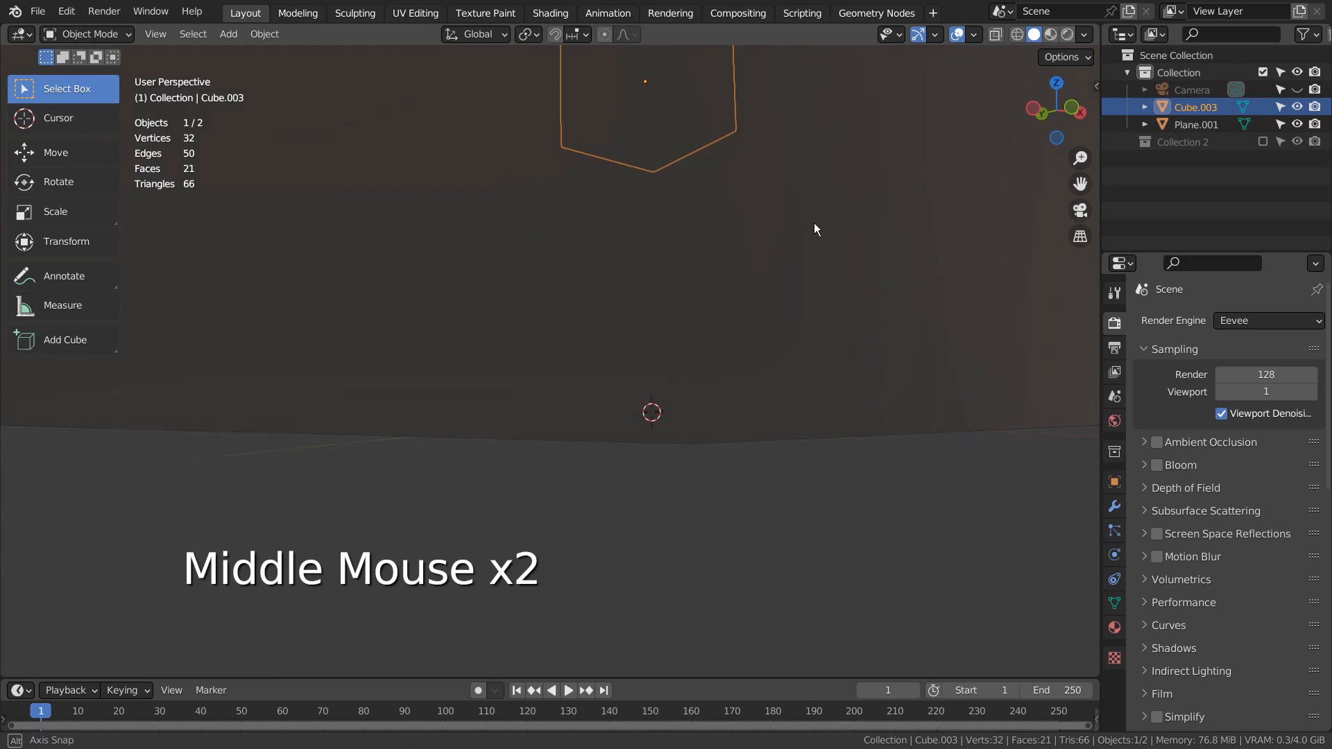
Add an area light at the origin beneath the raised star-cut cube.
drag(815, 229, 917, 341)
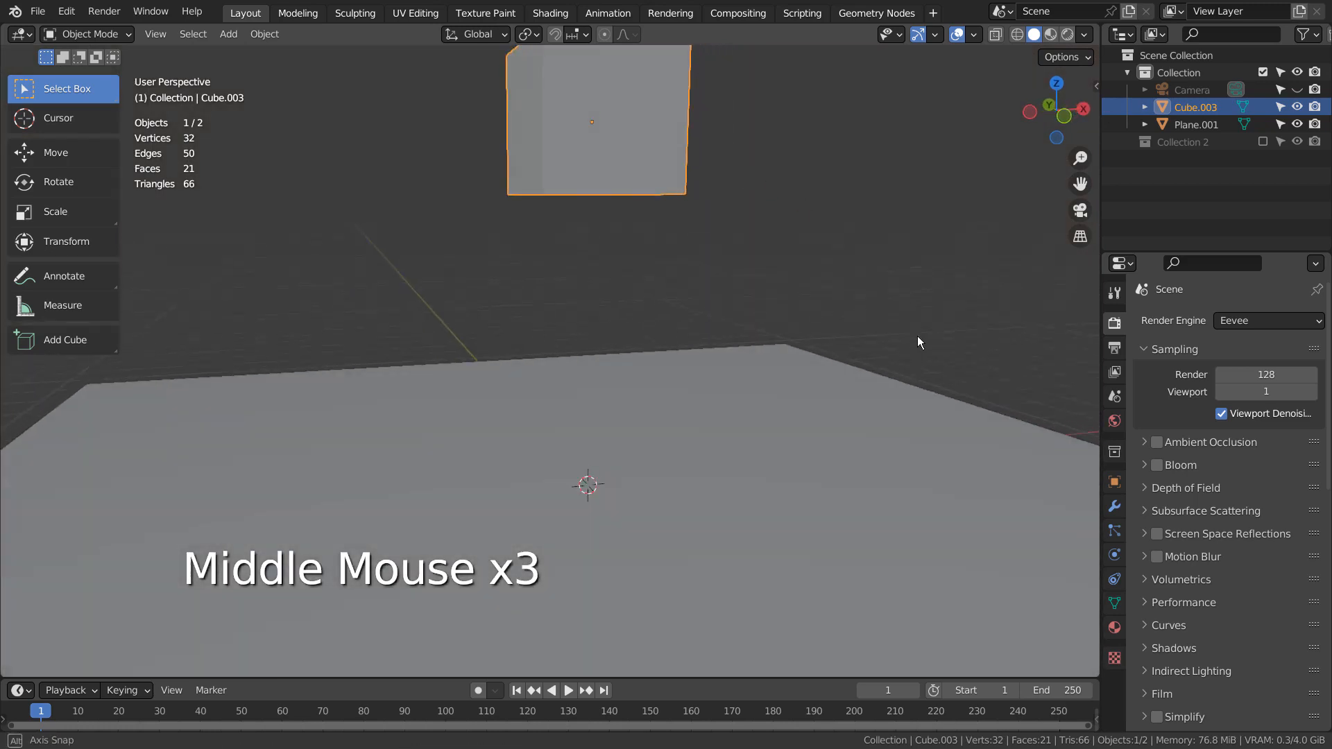
key(shift+a)
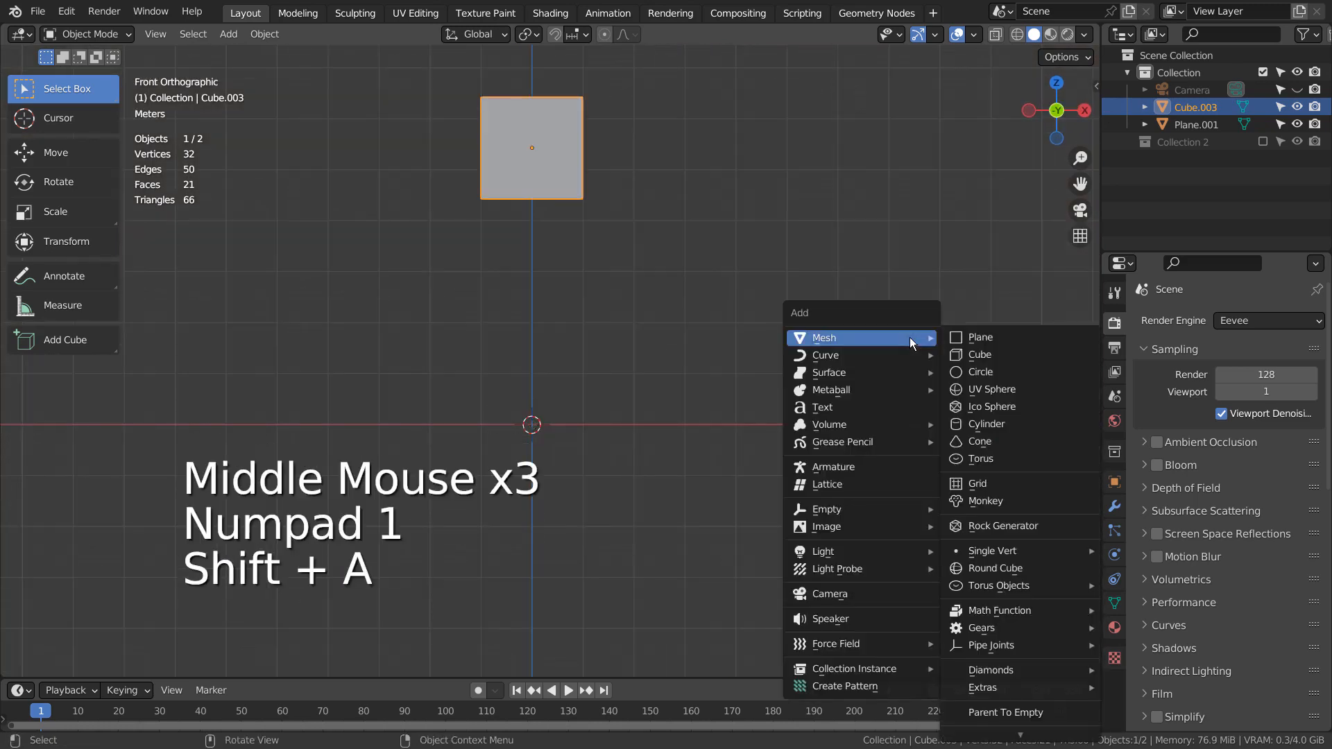
mouse_move(862, 355)
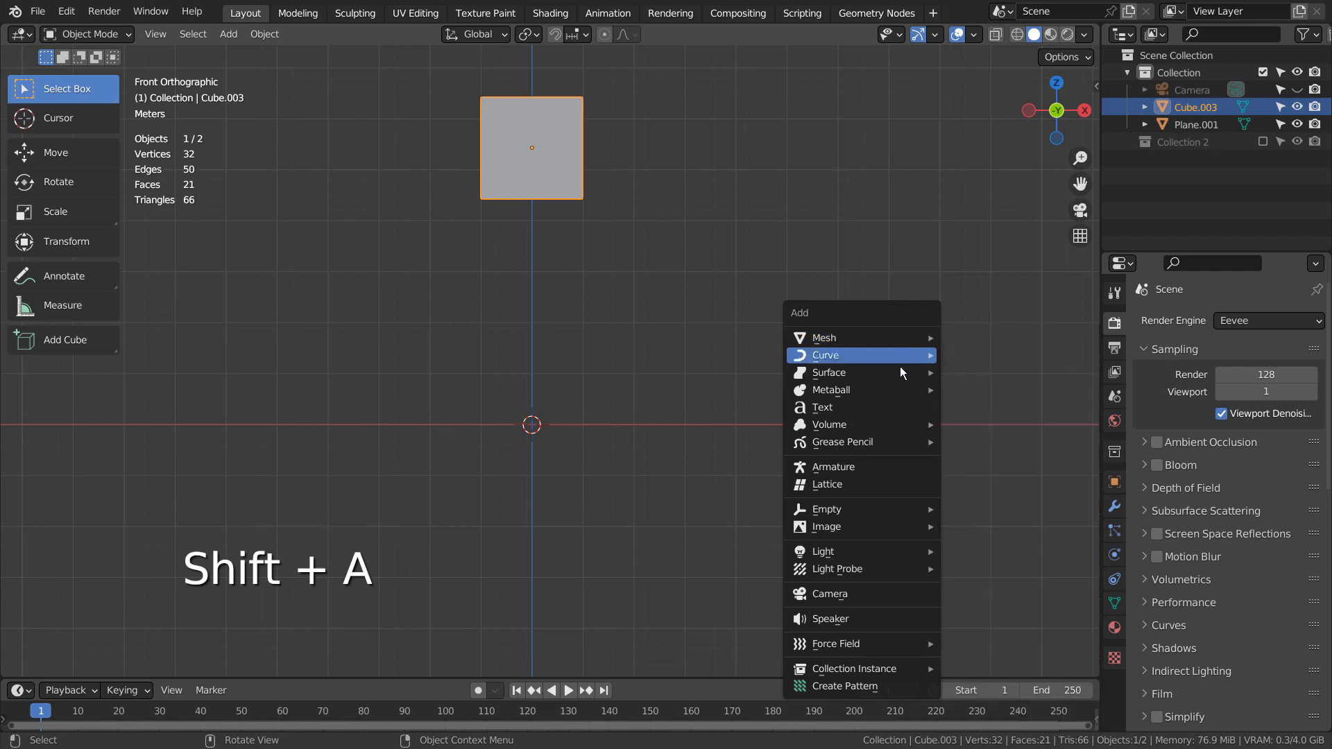
mouse_move(823, 551)
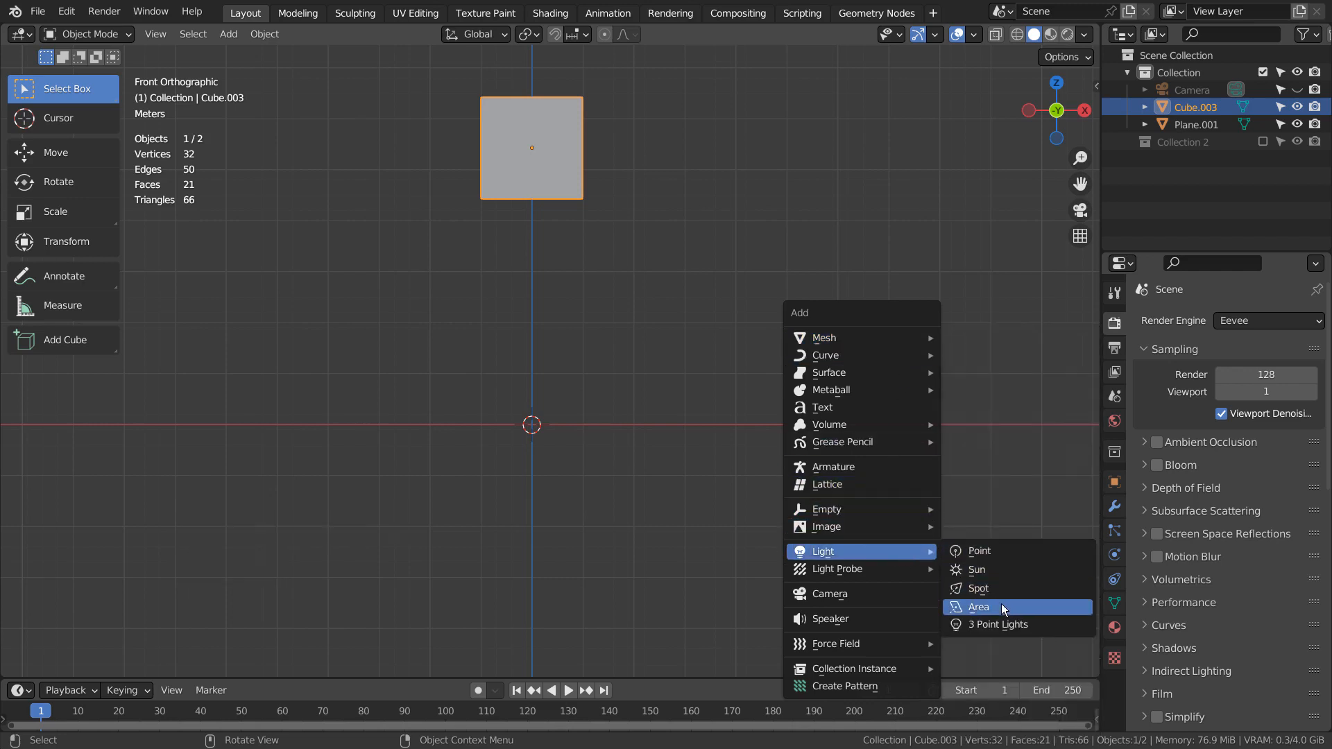
mouse_move(978, 606)
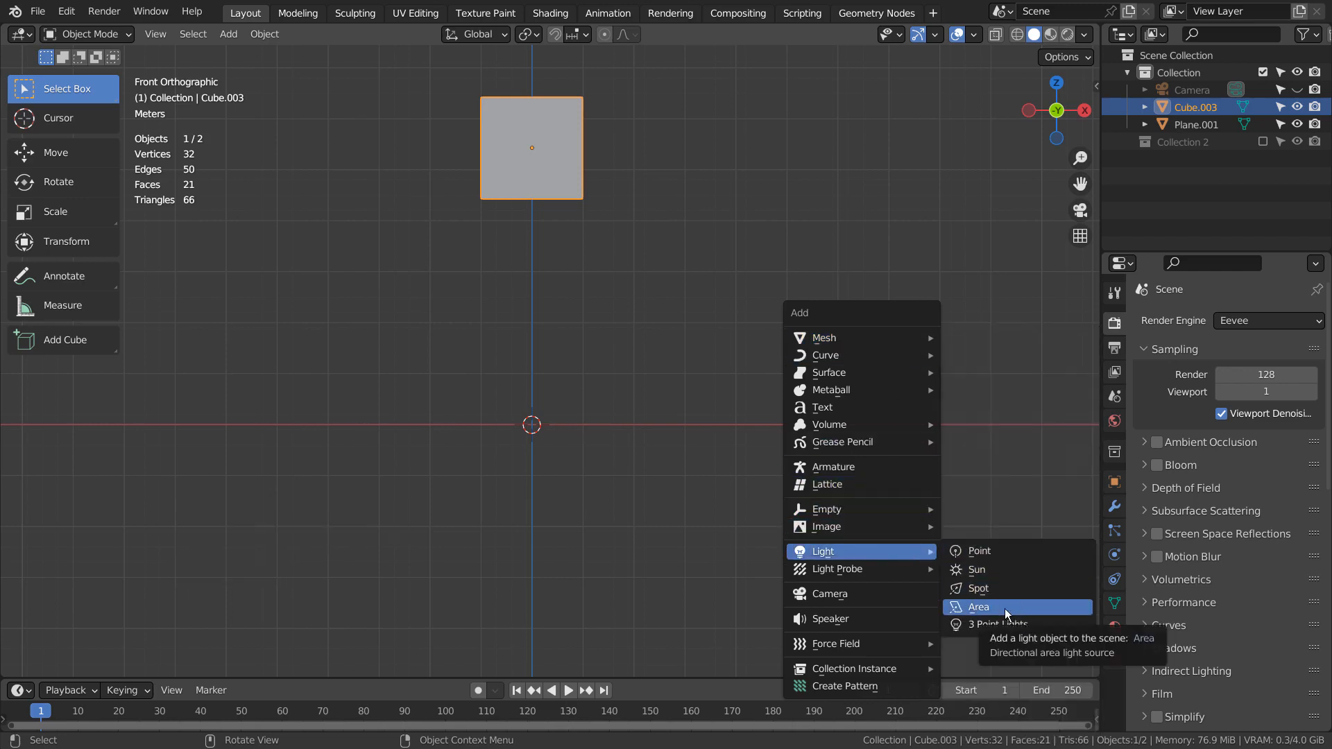
click(978, 606)
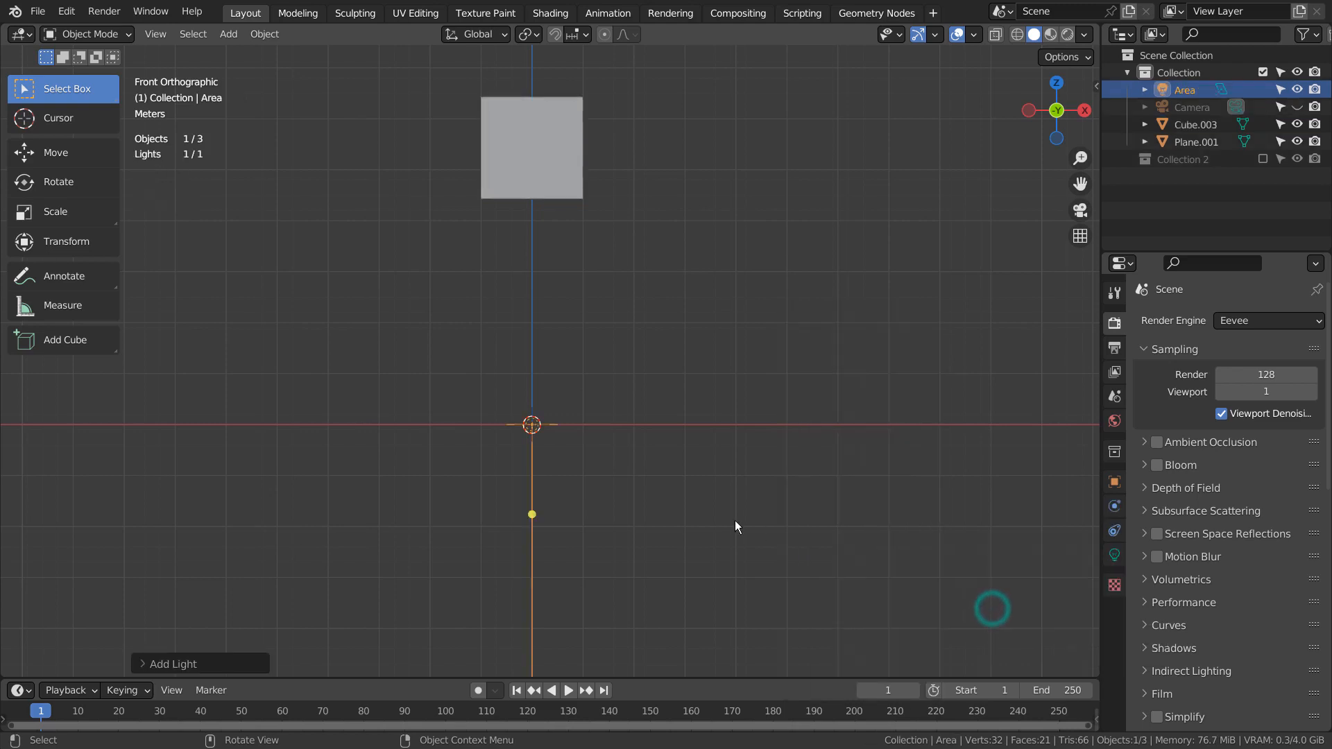
Move the area light up inside the cube and preview the star patch in Rendered shading.
key(g)
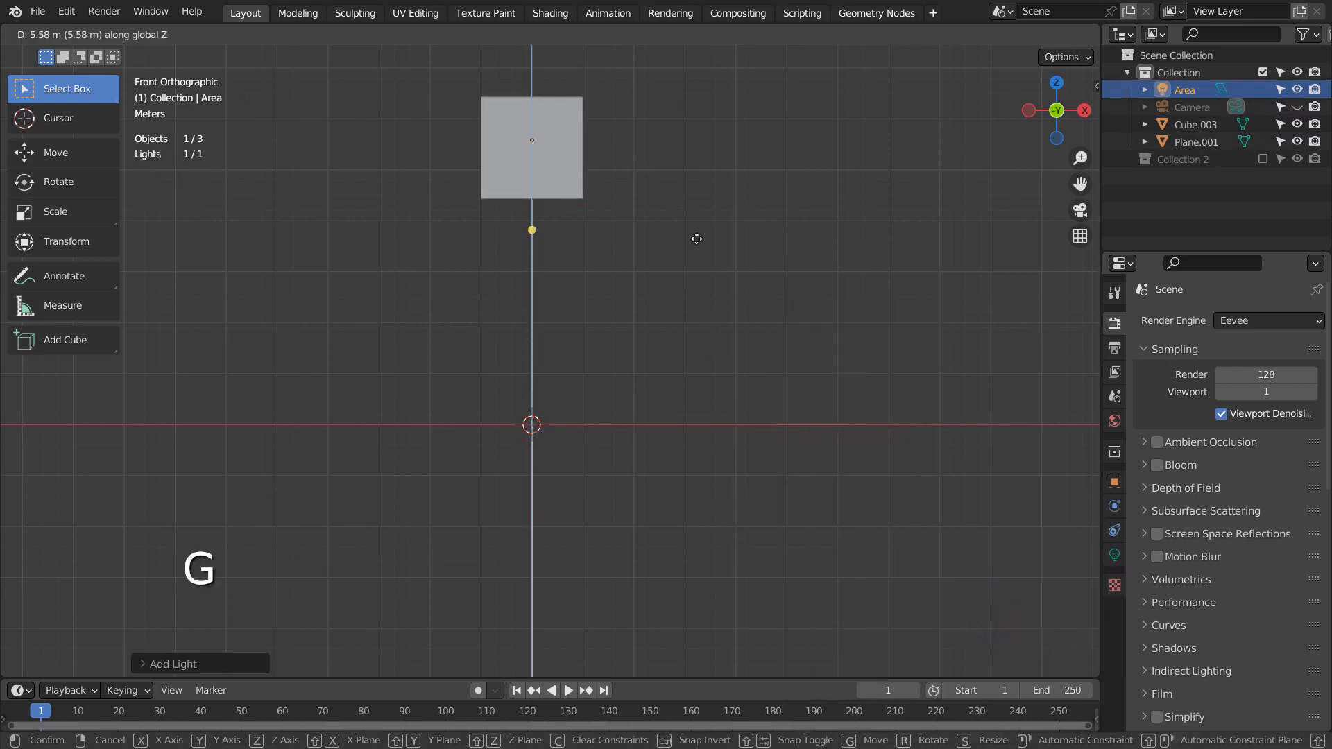
key(shift+z)
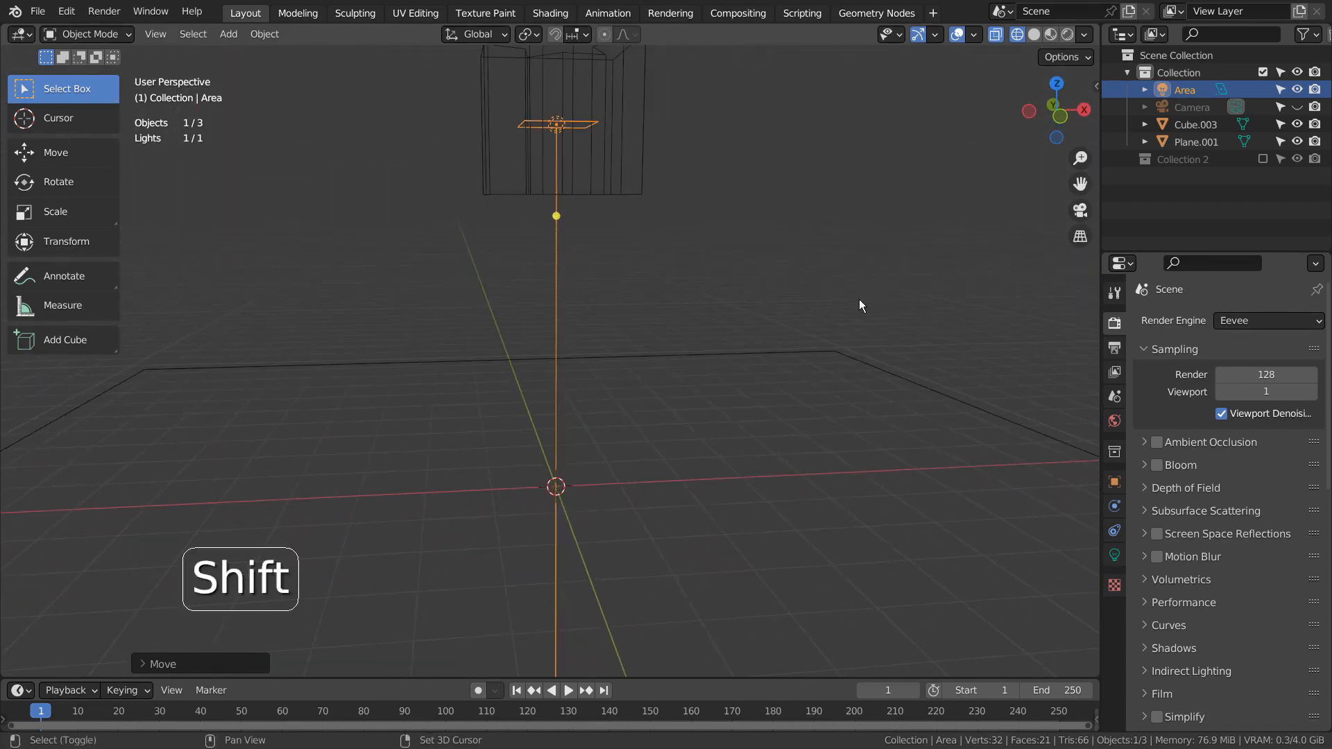
click(1067, 33)
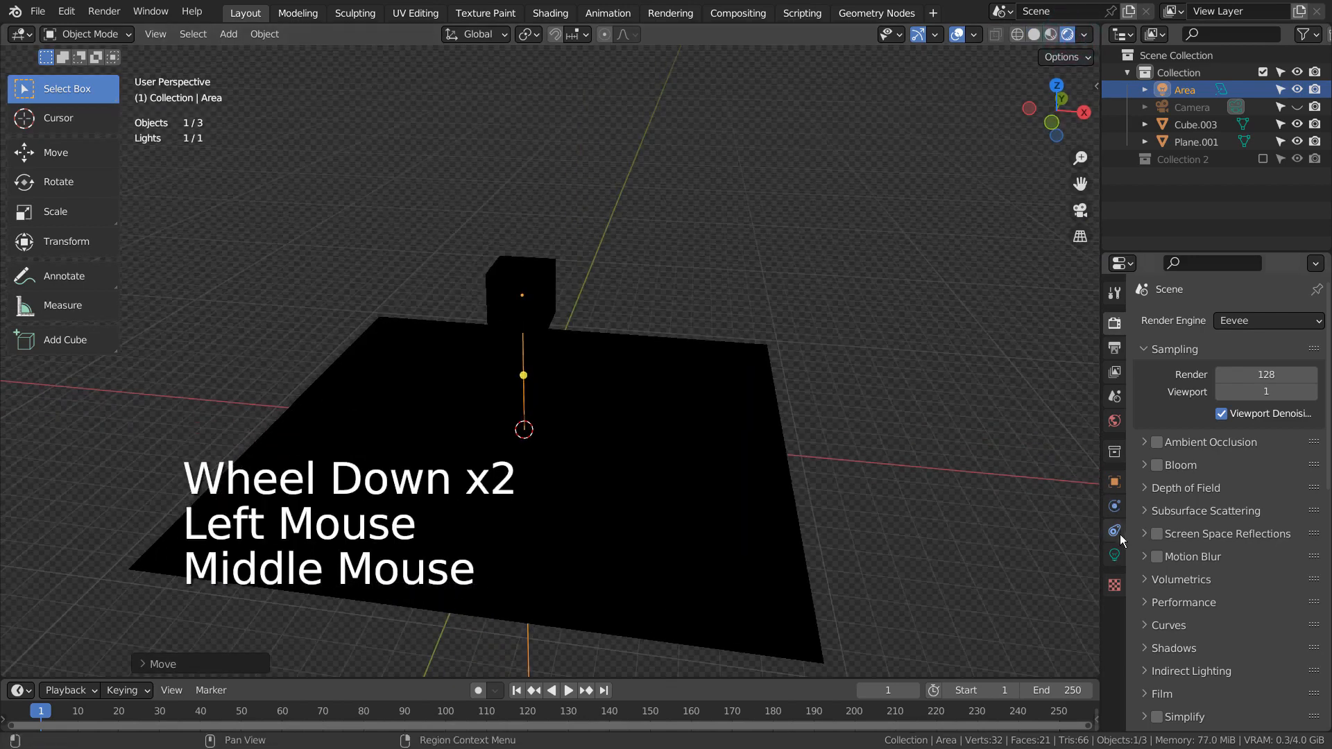
click(1114, 555)
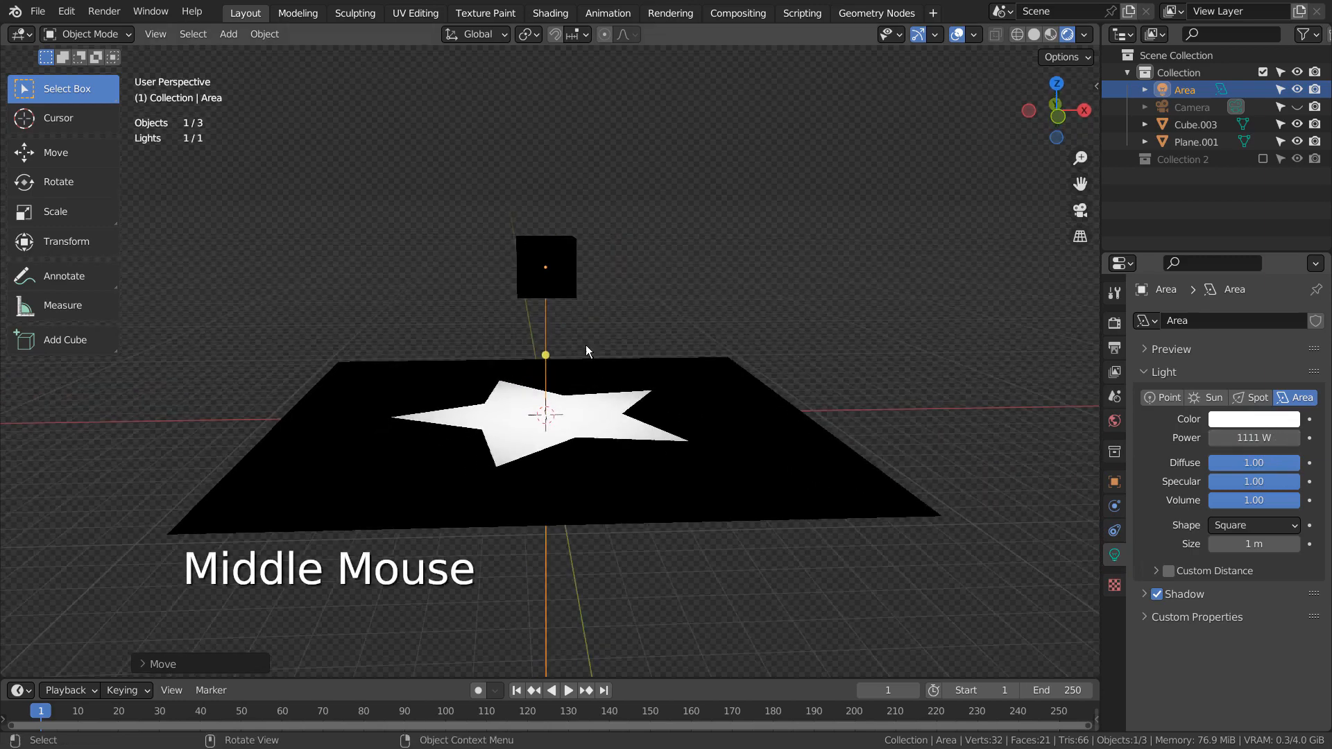
scroll(up, 3)
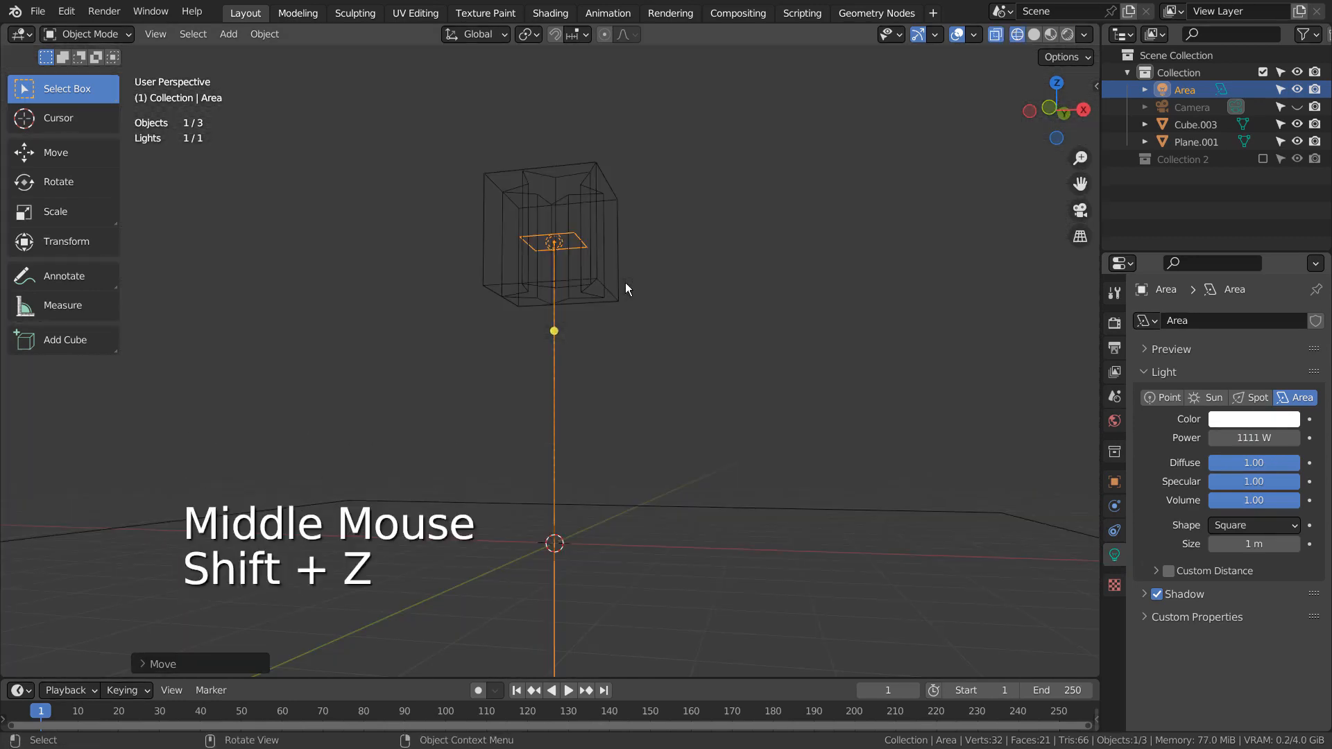
Parent the area light to the star-cut cube with Ctrl+P > Object.
key(shift)
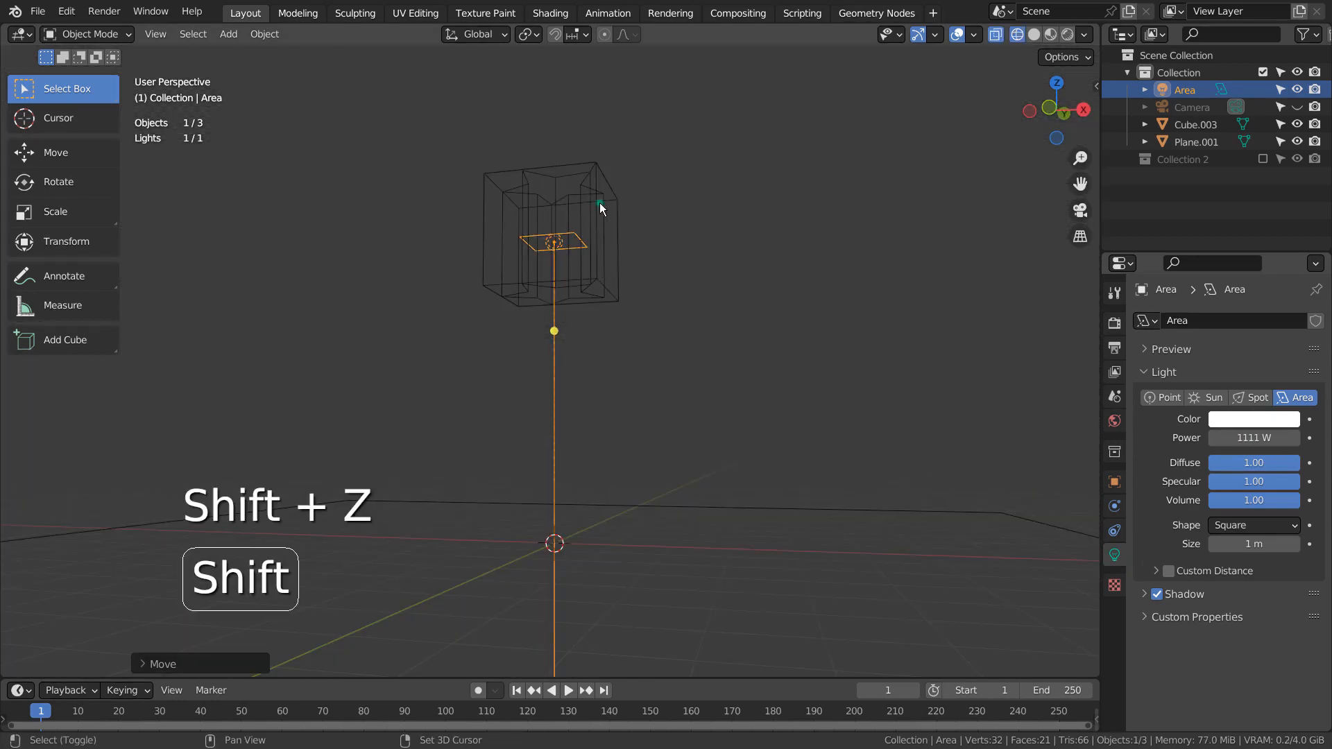
key(ctrl+p)
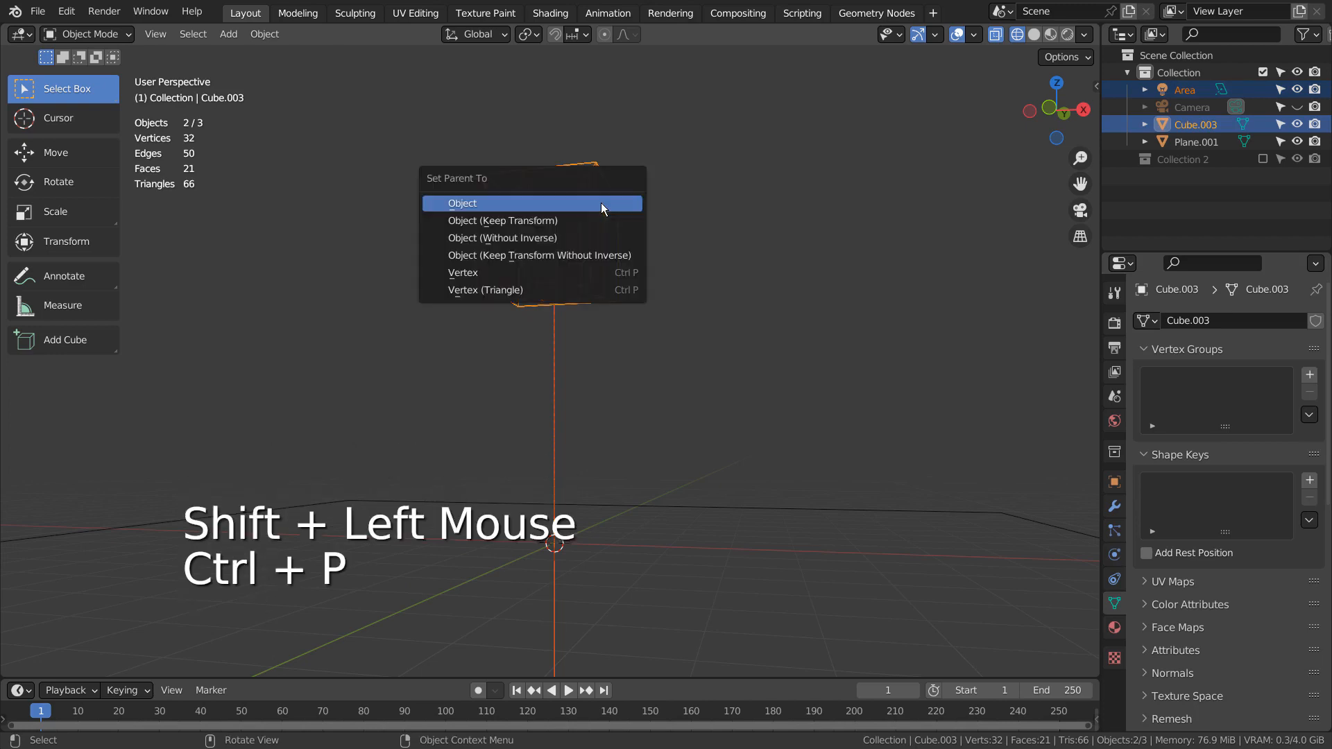
click(460, 202)
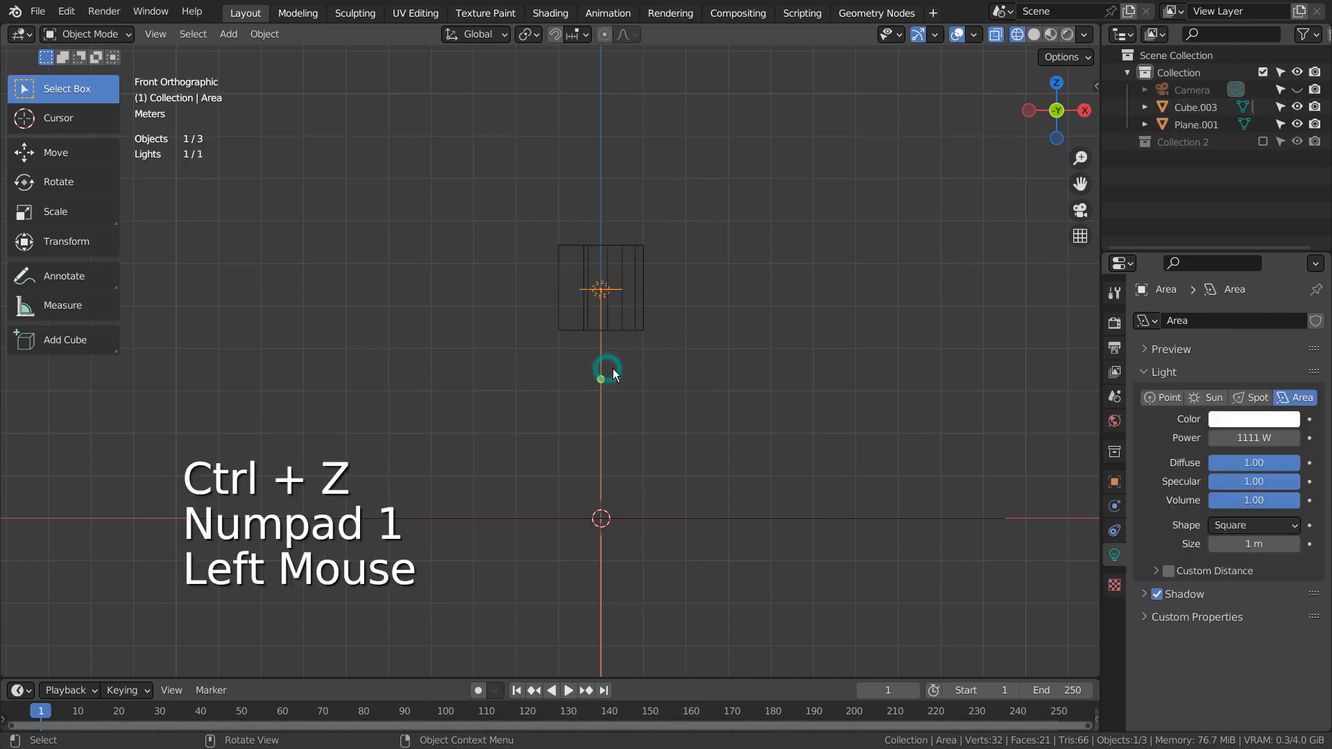
Select the cube and add its light to the selection in front view.
click(636, 288)
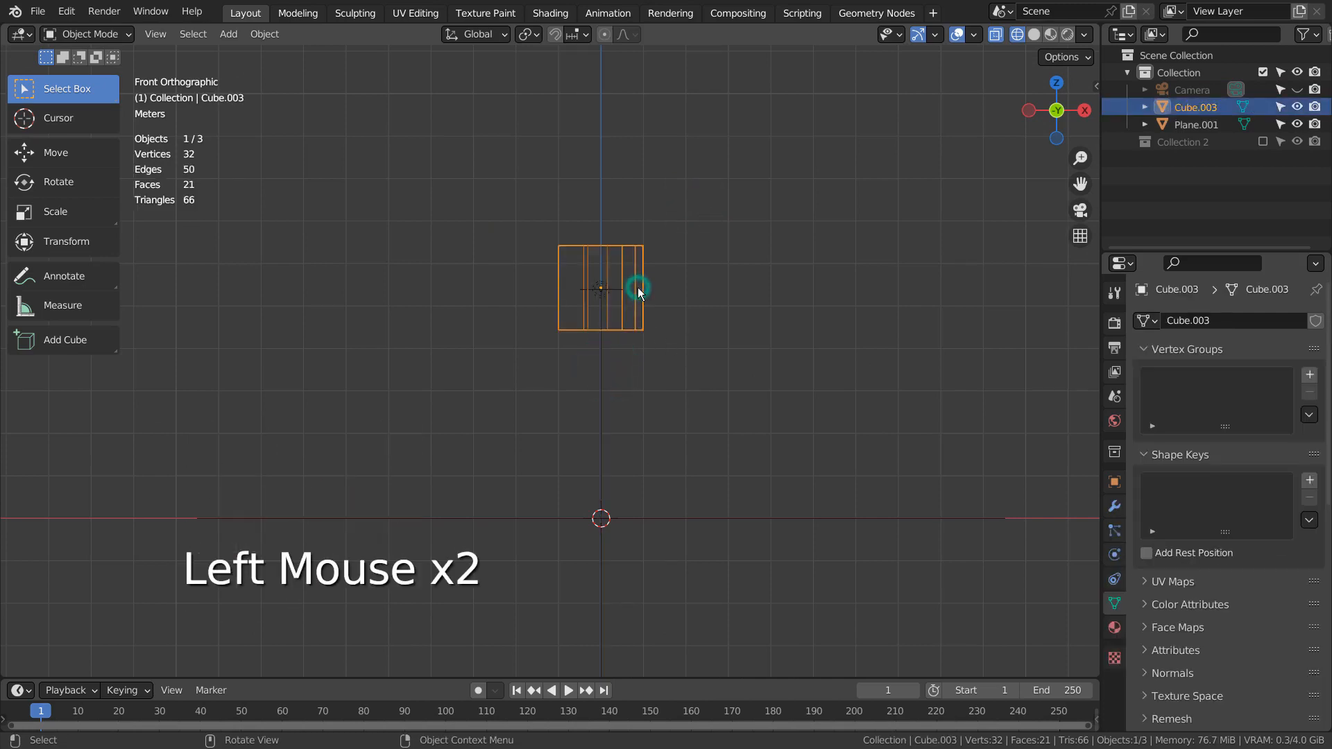
click(601, 379)
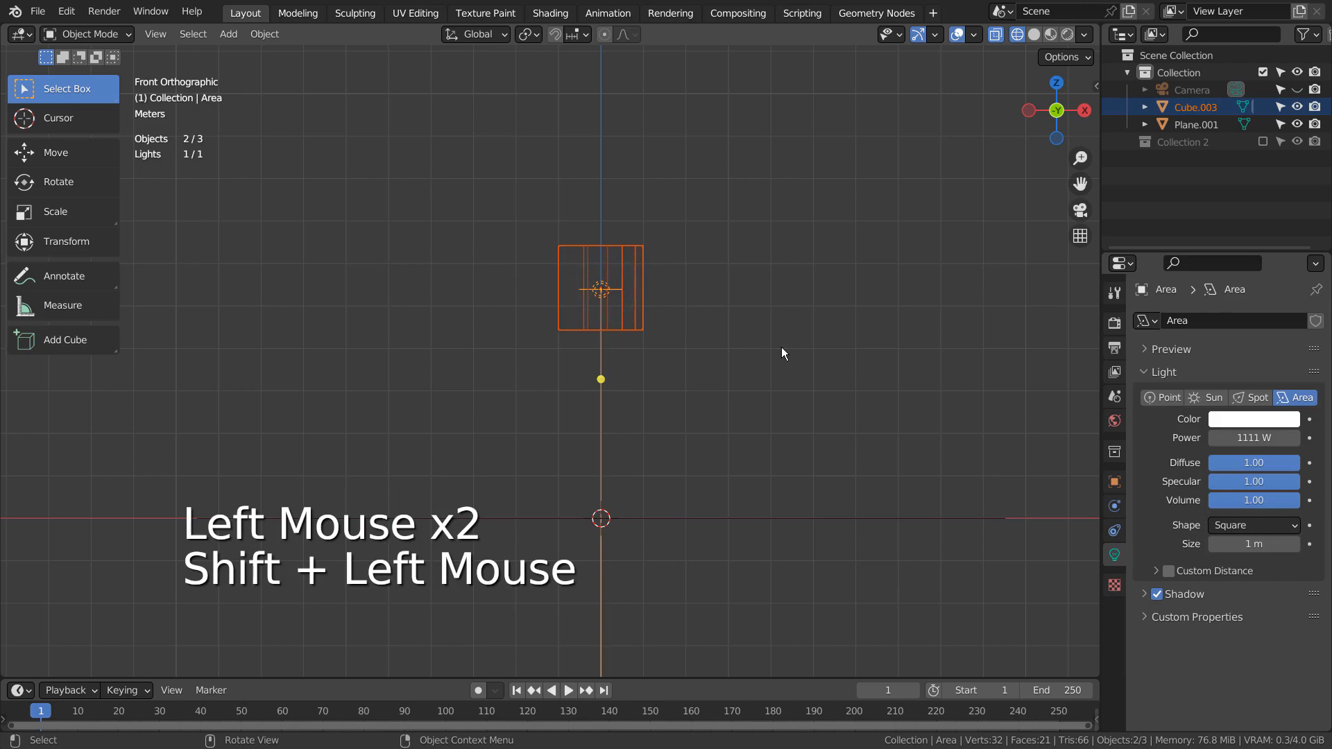
Duplicate the cube and light to each side and rotate the copies toward the centre.
key(shift+d)
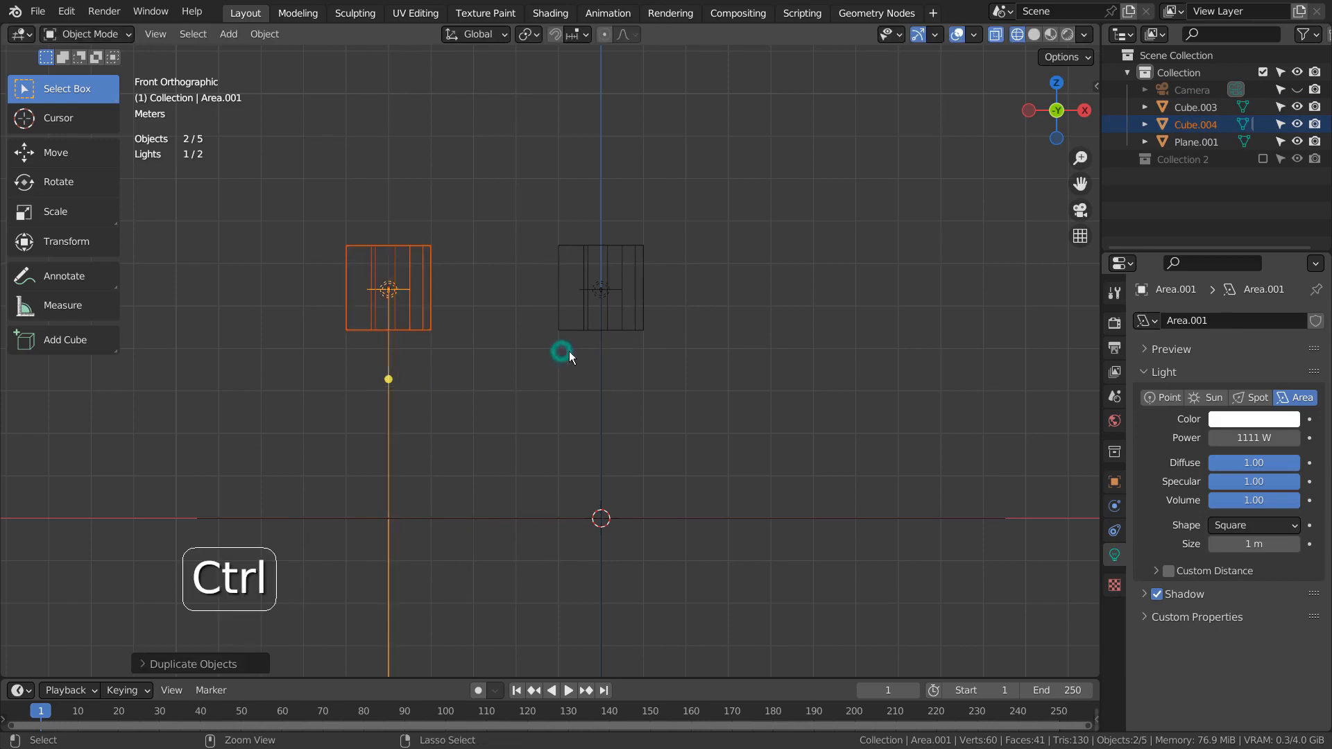
click(601, 287)
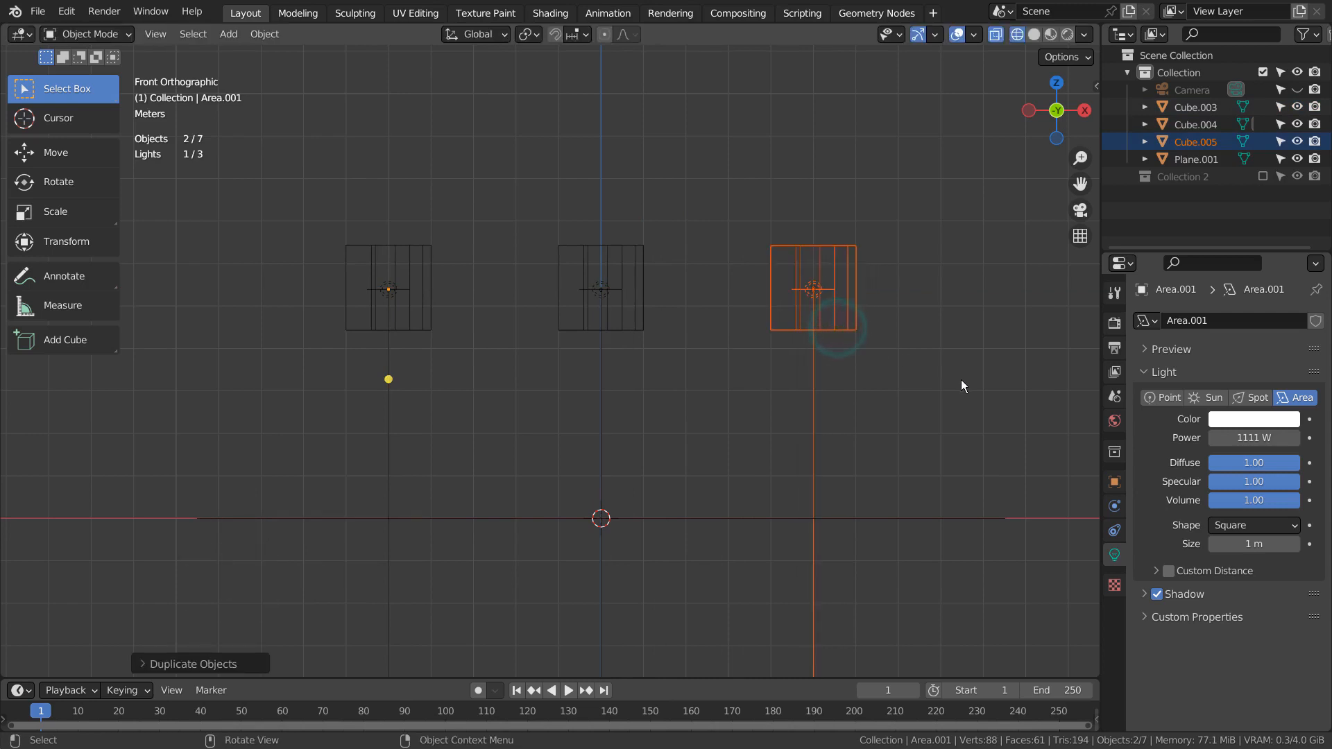
key(r)
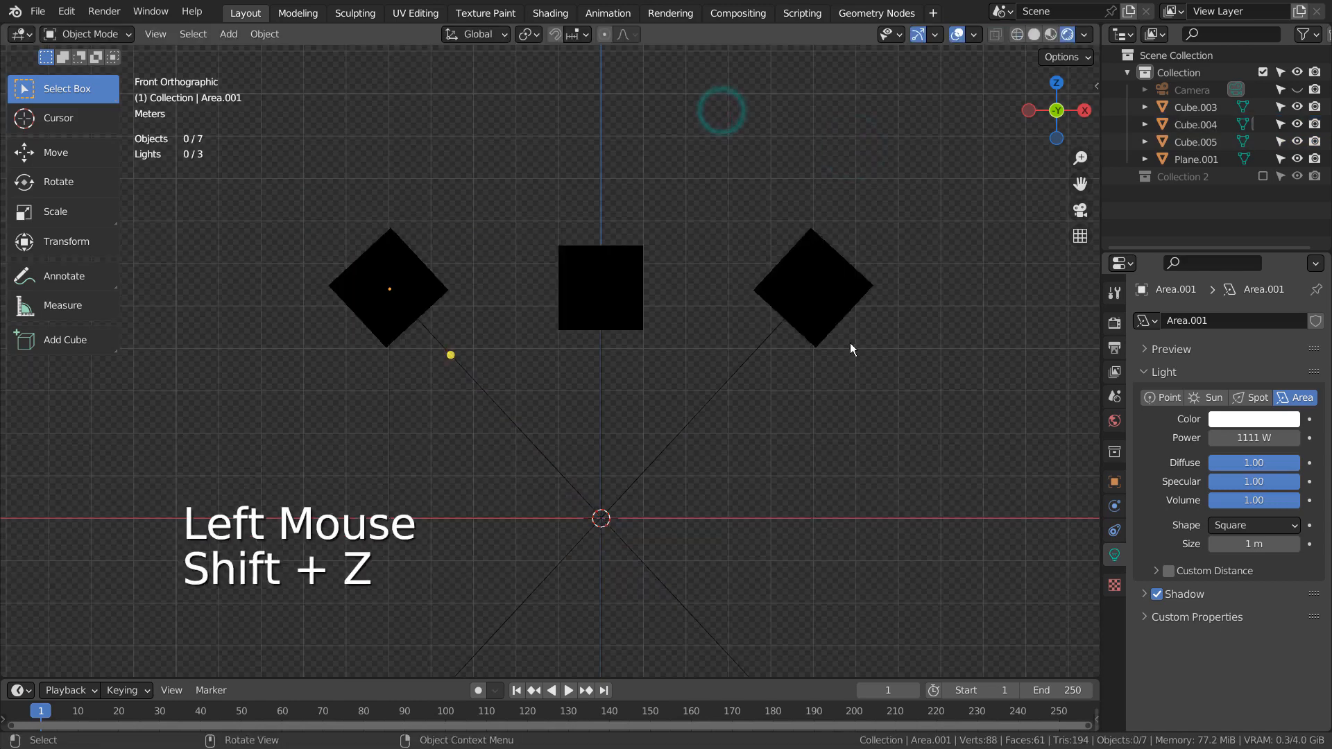
scroll(down, 3)
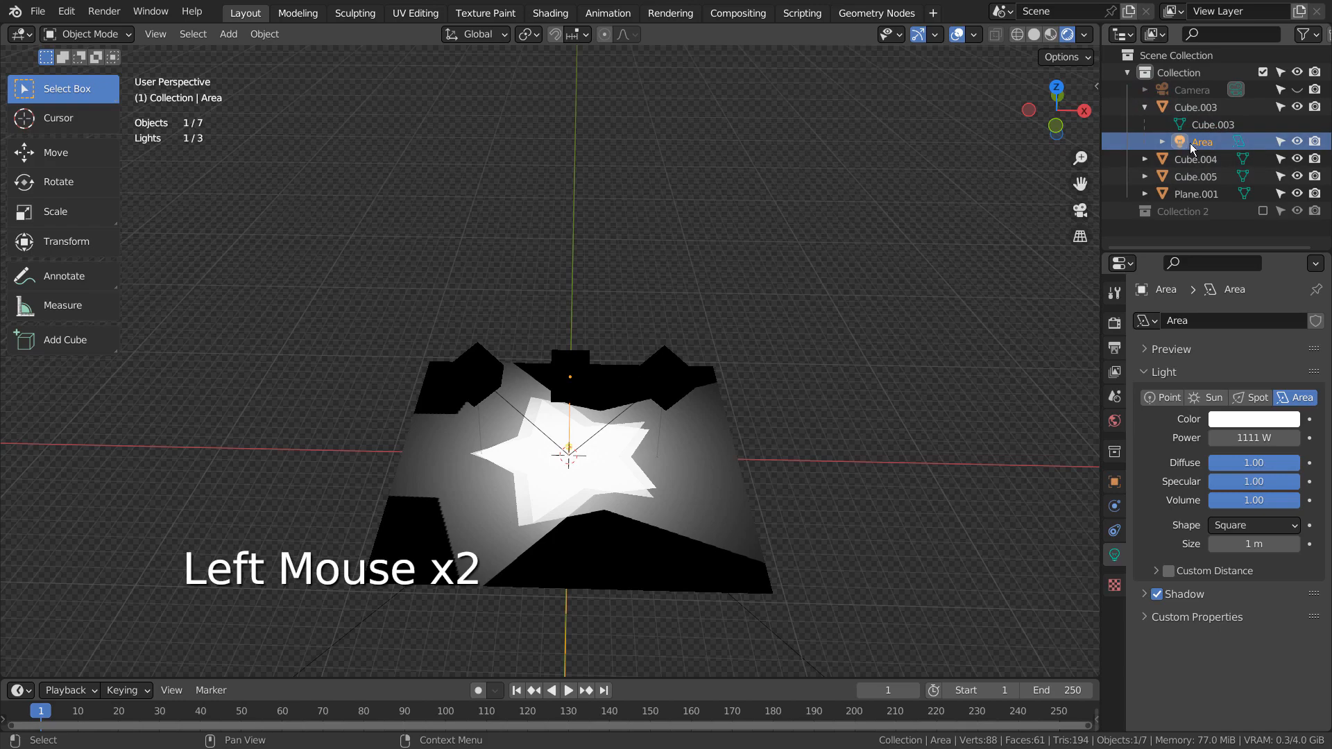
Make the centre area light green via its Color swatch in Light properties.
key(shift+z)
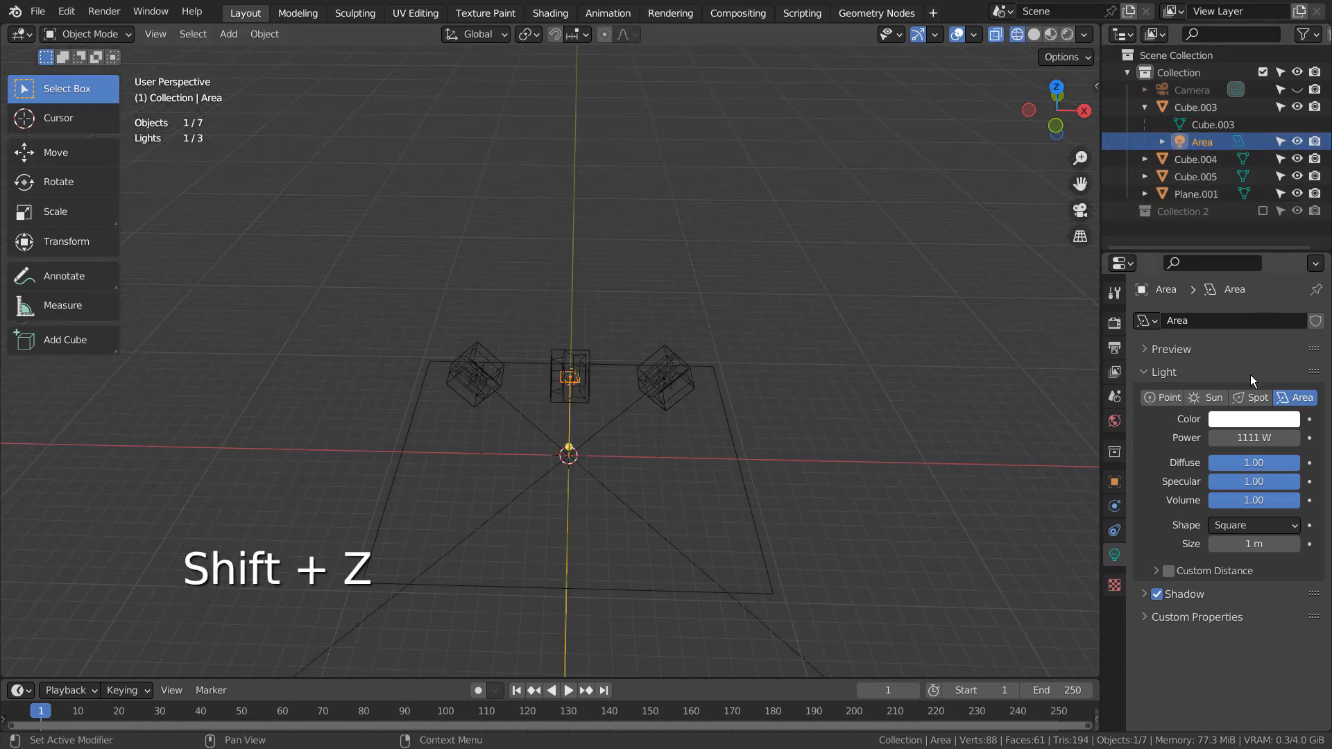
click(1253, 419)
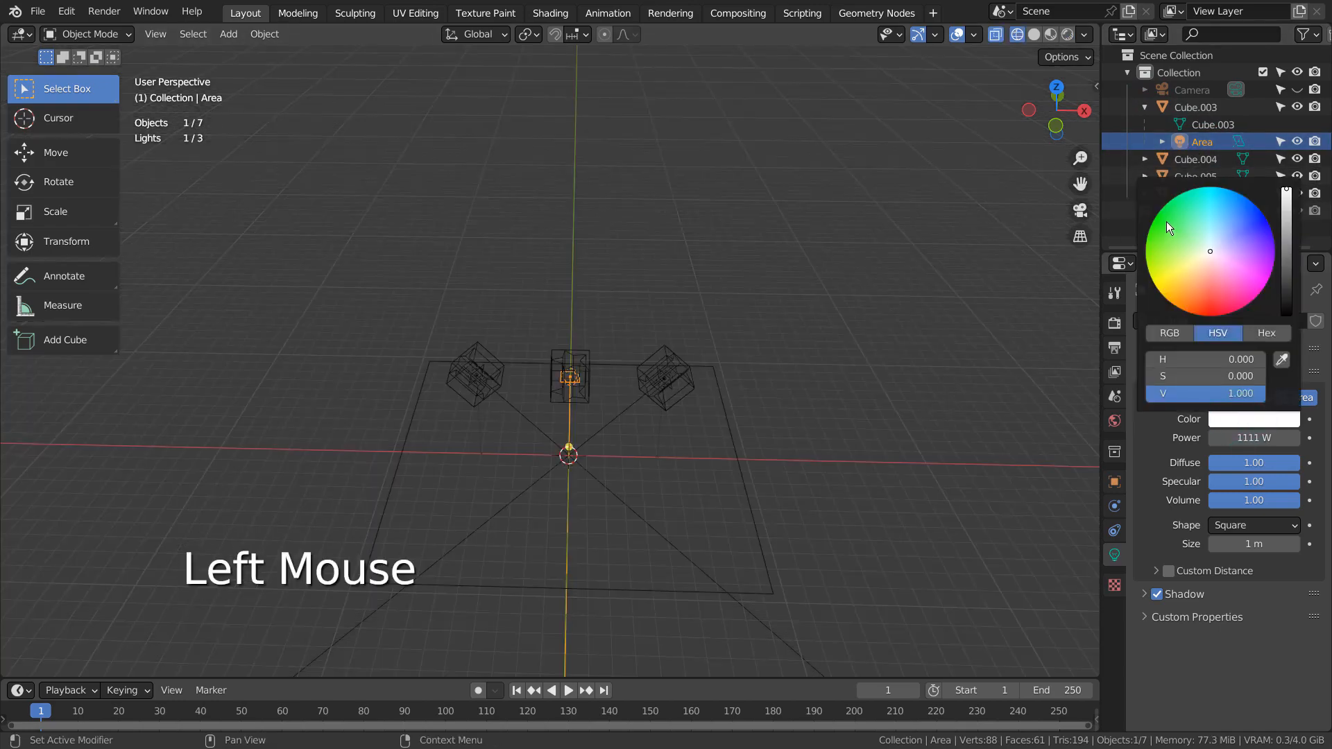
click(1157, 217)
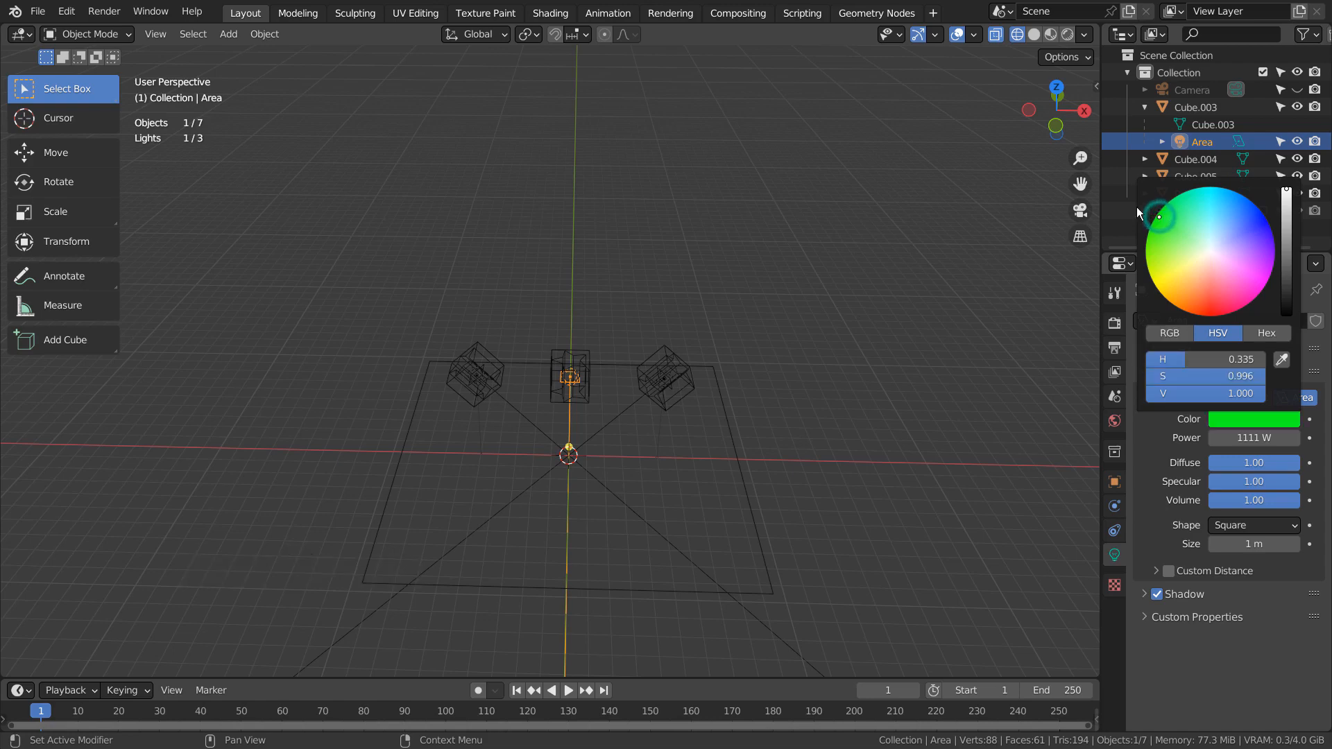
Colour the Cube.004 and Cube.005 lights red and blue, then view the overlapping coloured stars.
click(1196, 158)
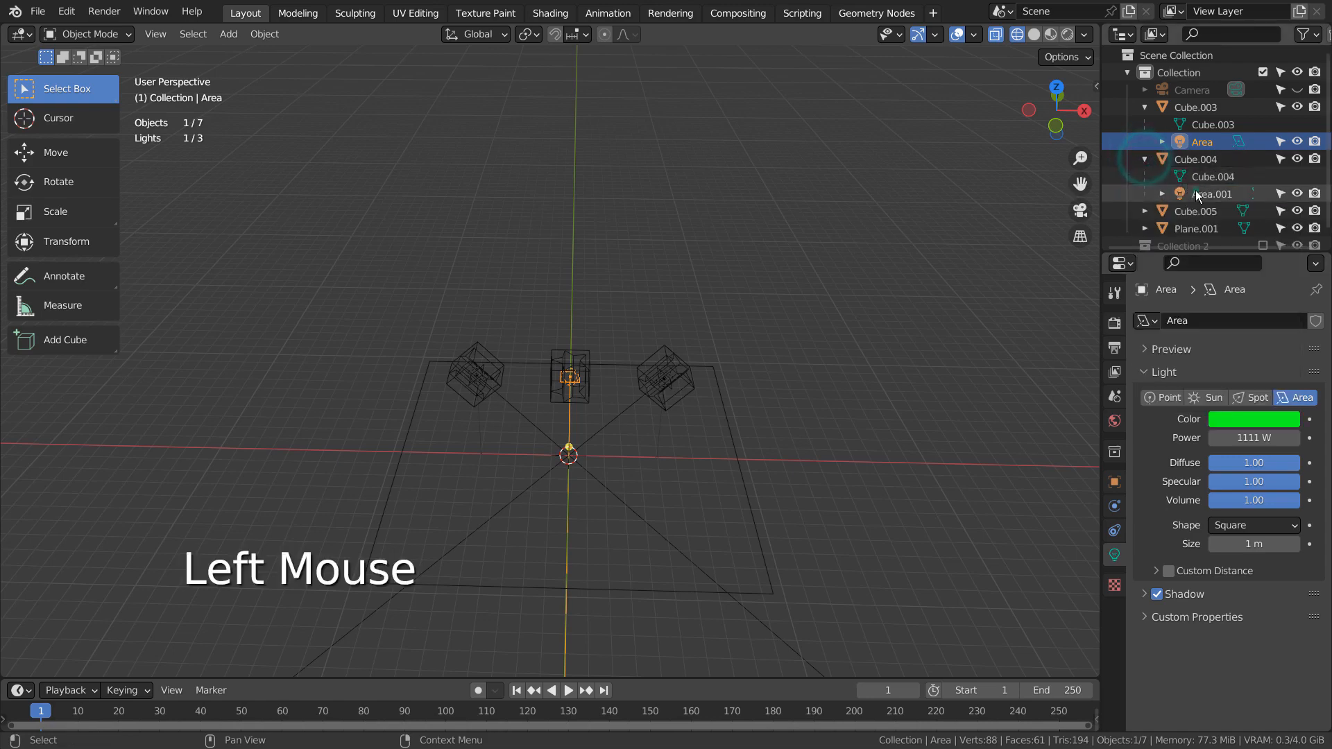
click(1252, 418)
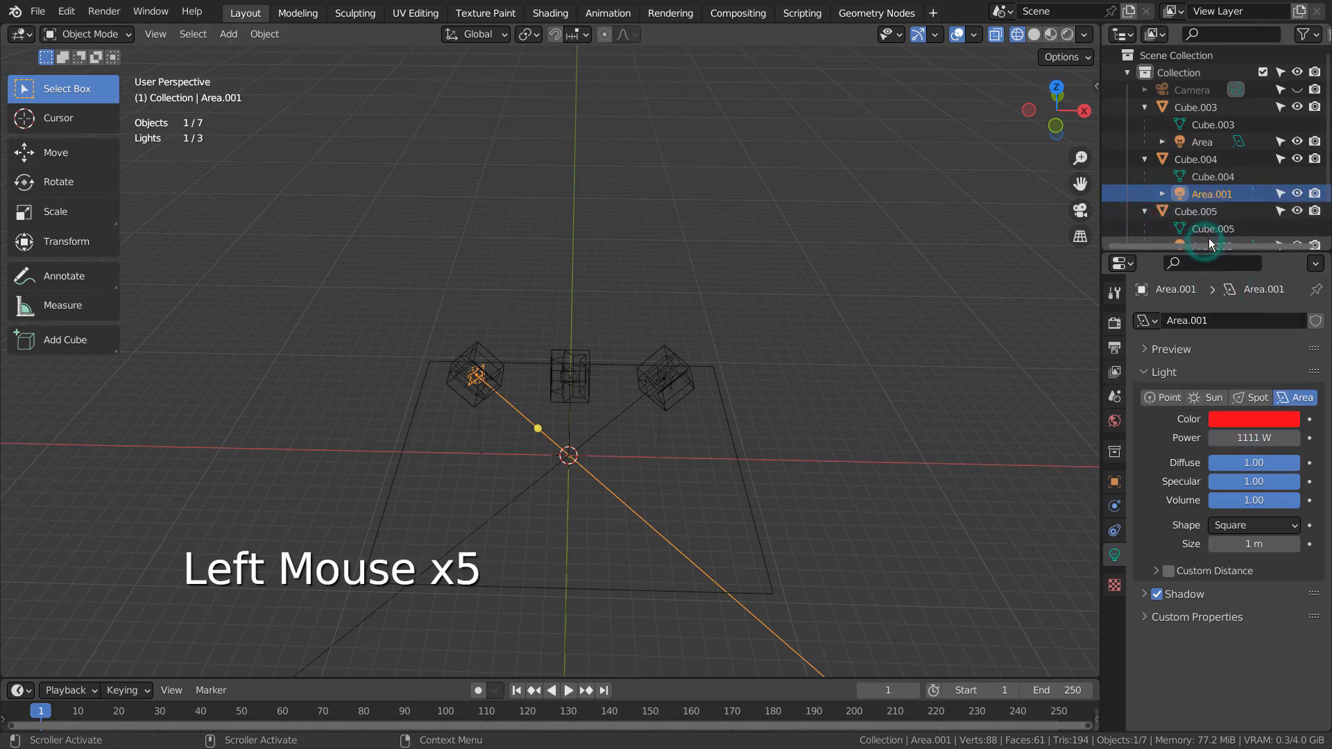
click(665, 376)
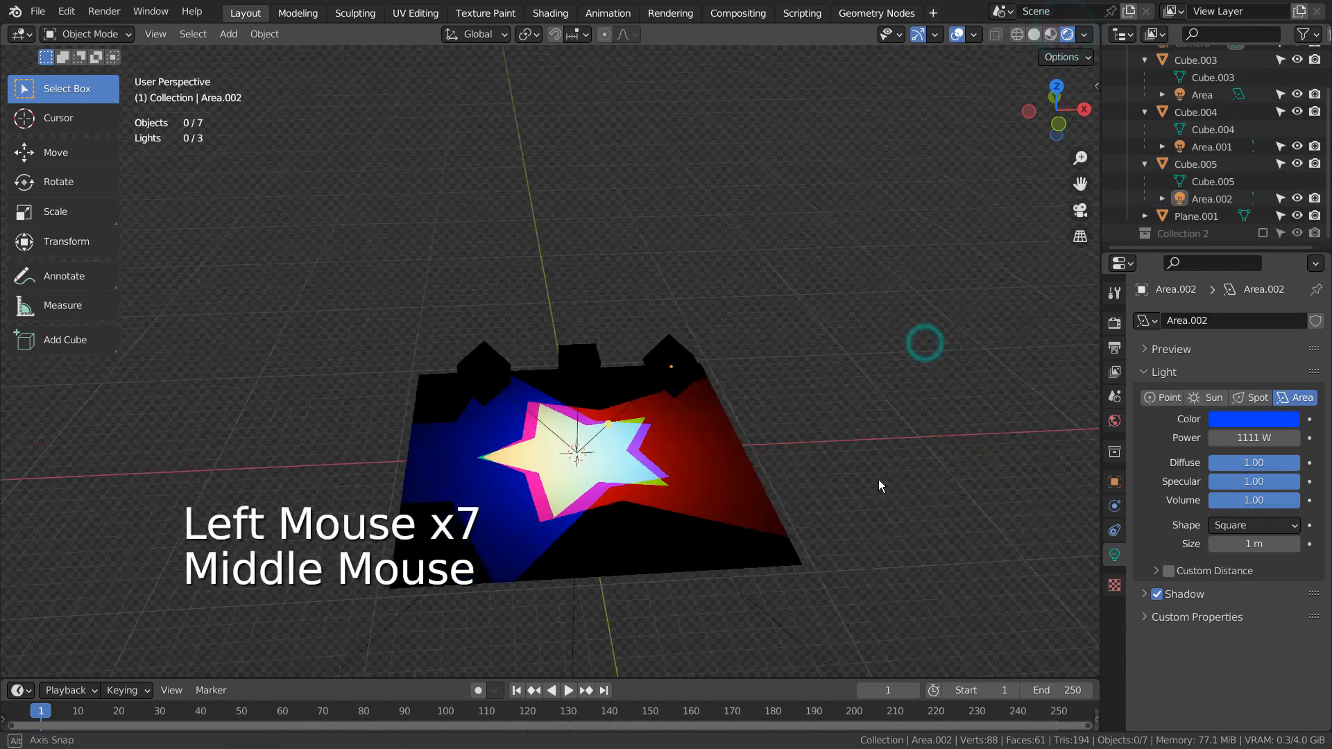
drag(881, 485, 799, 467)
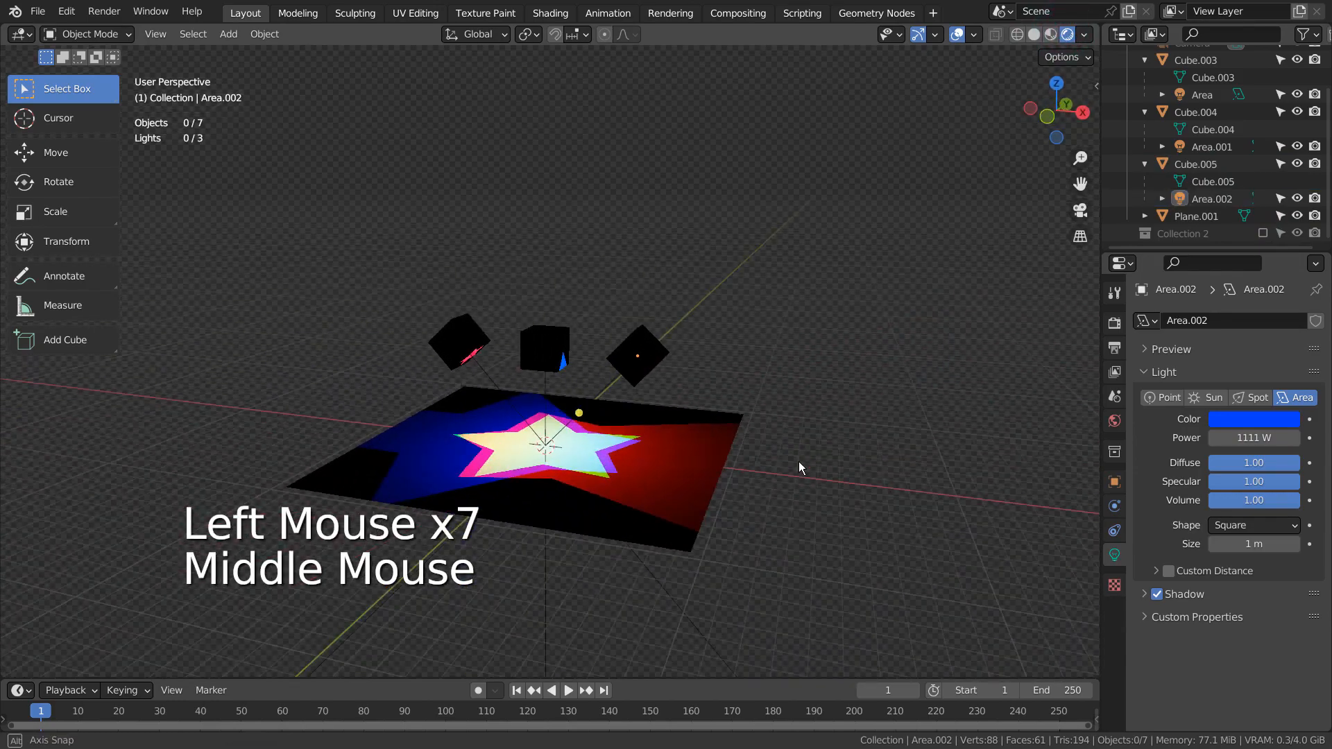